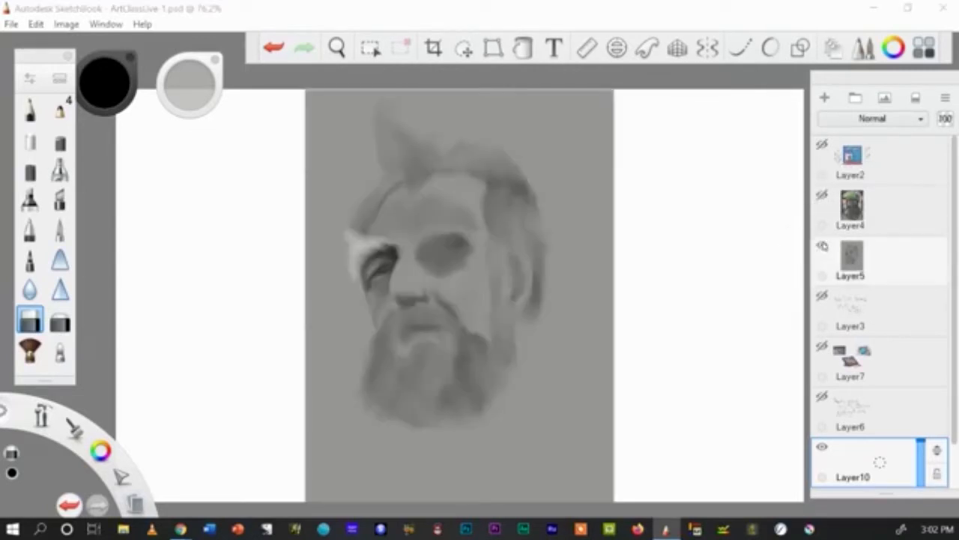
Step: Hide the Layer5 portrait sketch and show Layer7 with the tablet photos
left_click(822, 245)
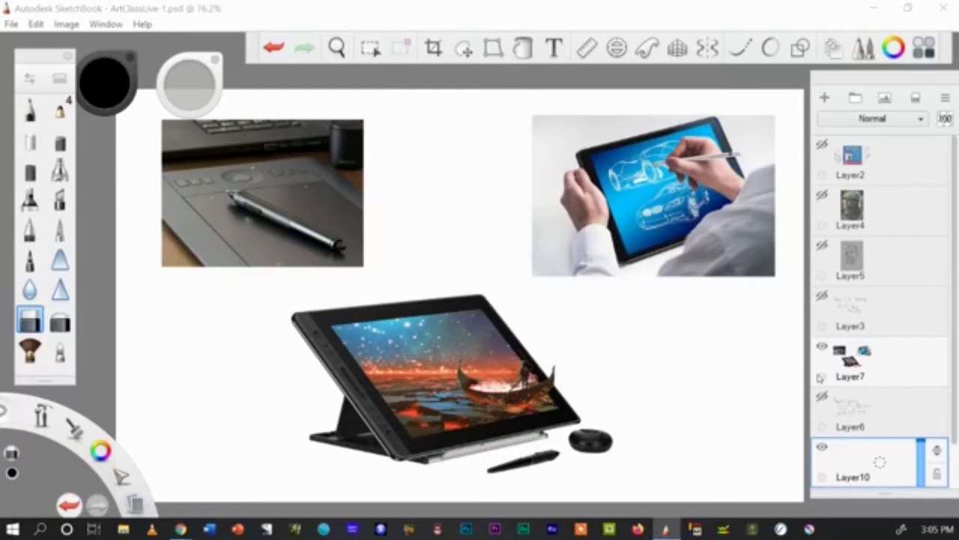
Step: Draw a black pencil arrow pointing up at the pen-tablet photo
left_click(30, 109)
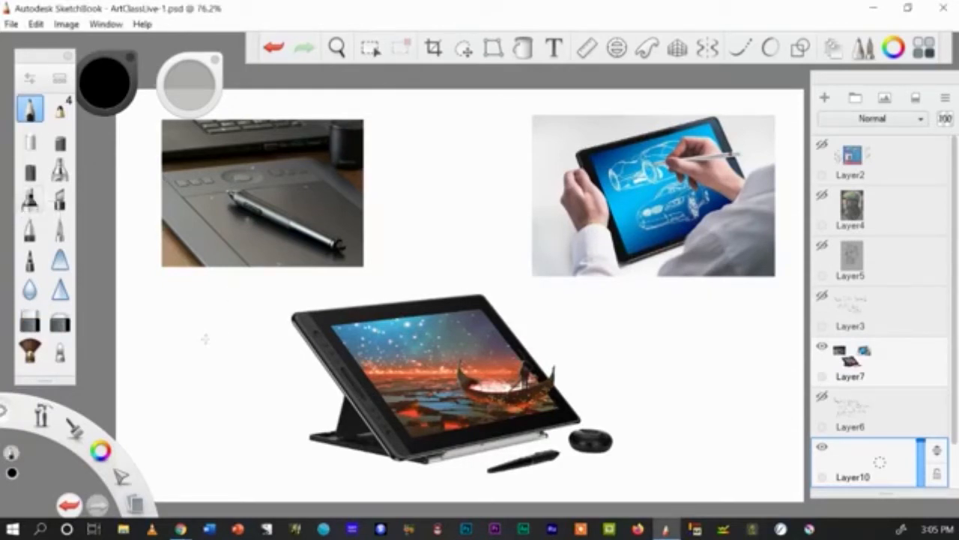
left_click_drag(206, 341, 213, 281)
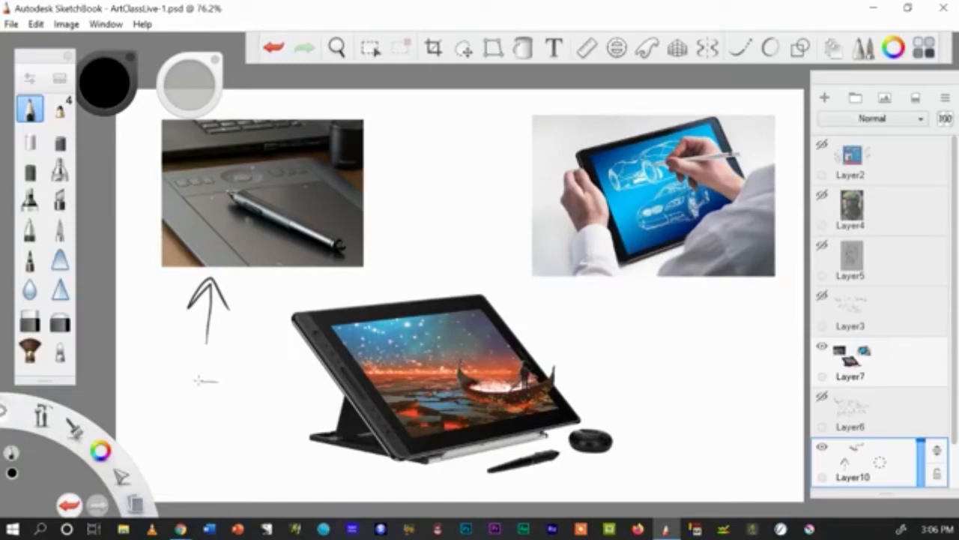
Step: Draw a right-pointing arrow at the pen display and handwrite 'Huion Kamvas Pro 16'
left_click_drag(191, 383, 288, 383)
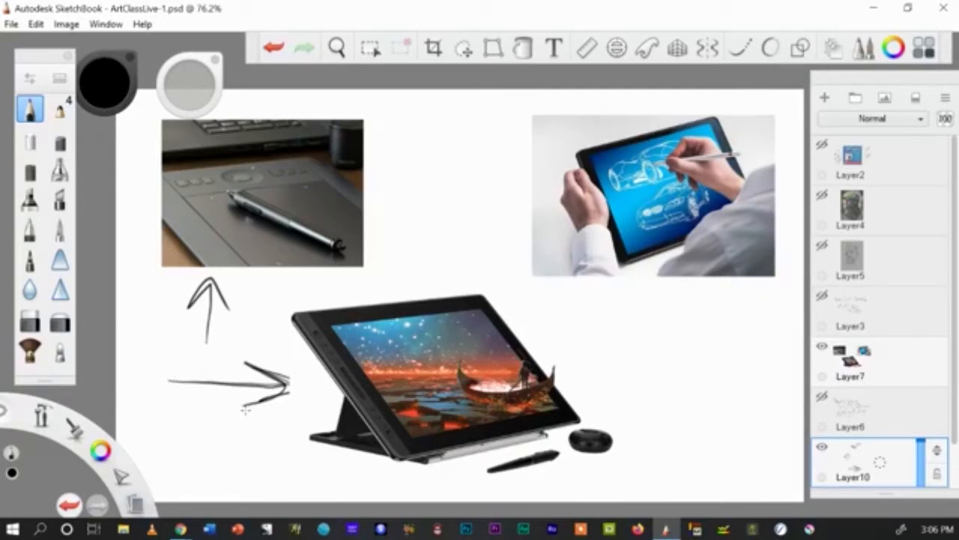
left_click_drag(646, 322, 667, 360)
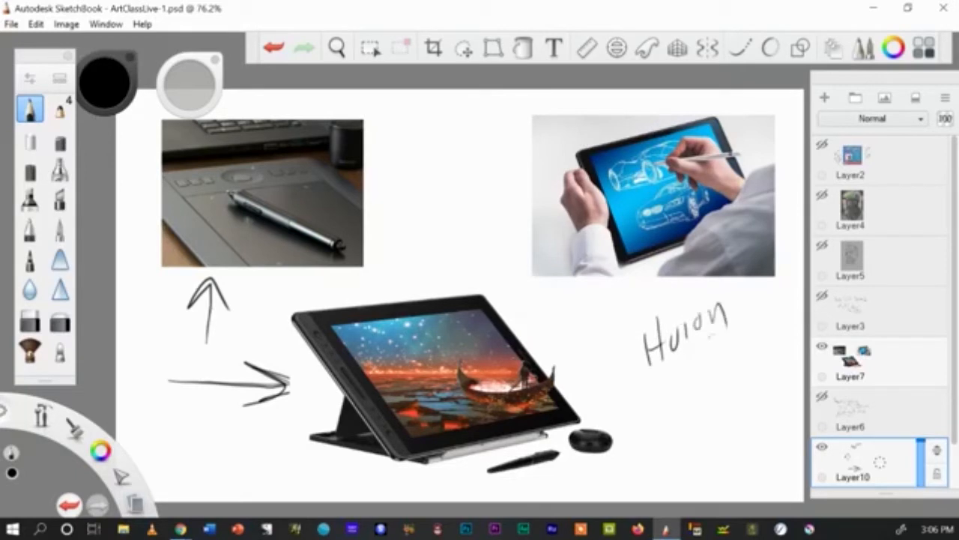
left_click_drag(656, 364, 700, 383)
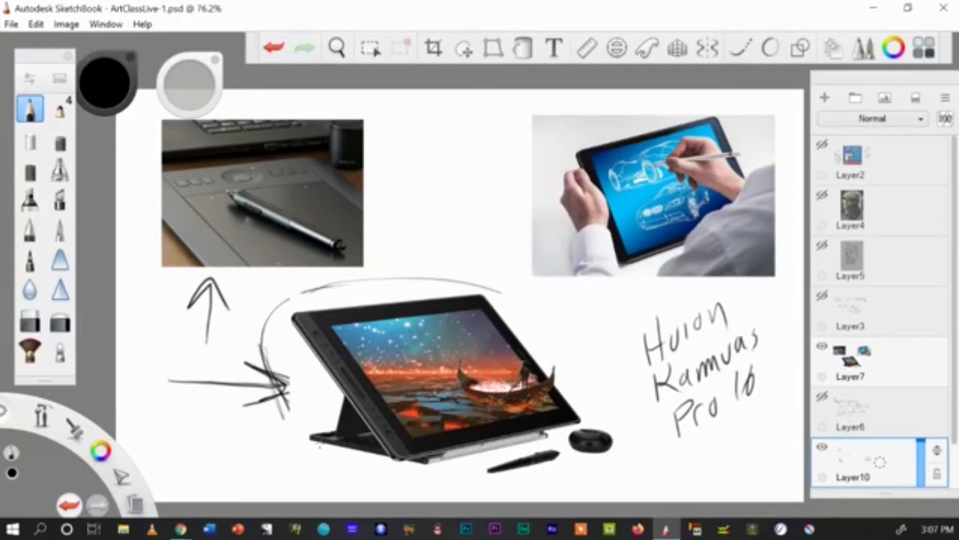
Step: Draw a curved pencil arrow toward the top-right tablet-with-stylus photo
left_click_drag(442, 191, 495, 149)
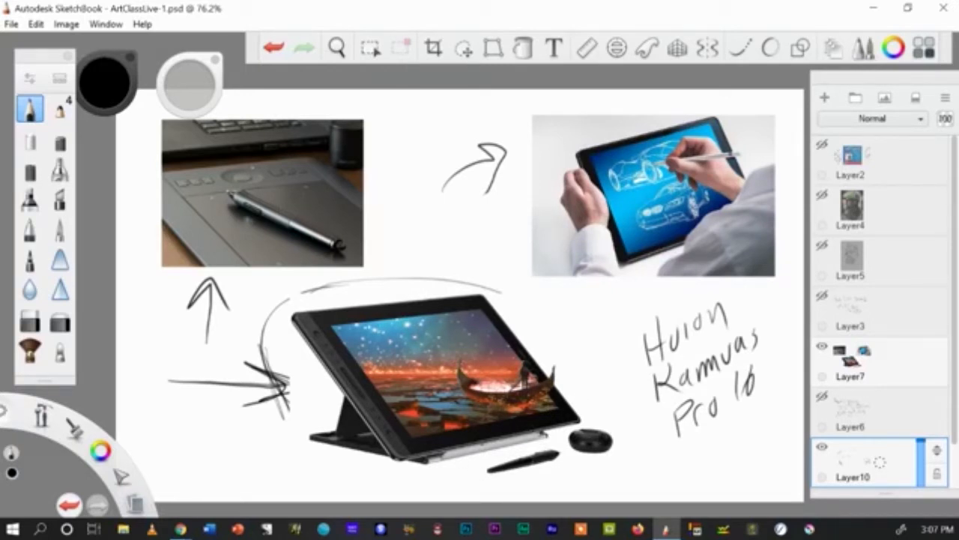
mouse_move(493, 257)
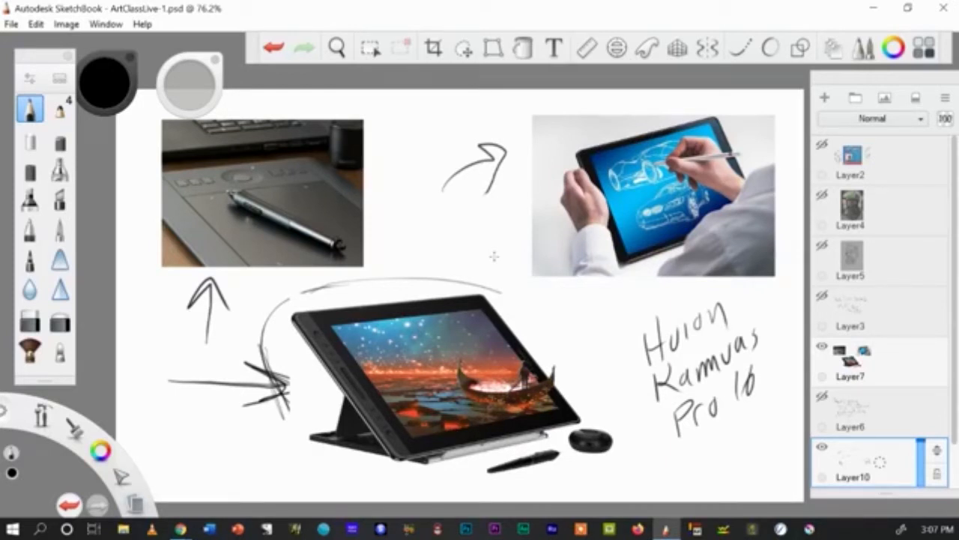
mouse_move(444, 161)
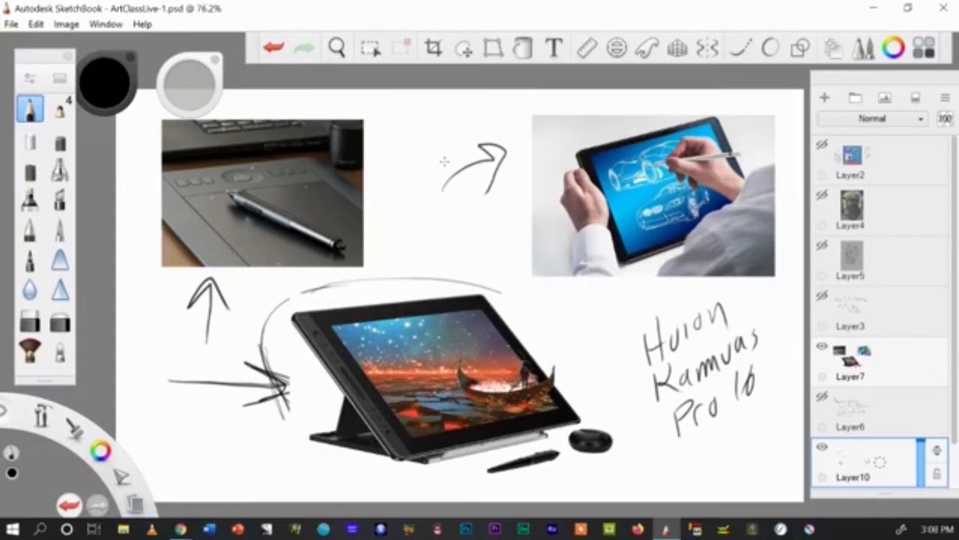
mouse_move(534, 161)
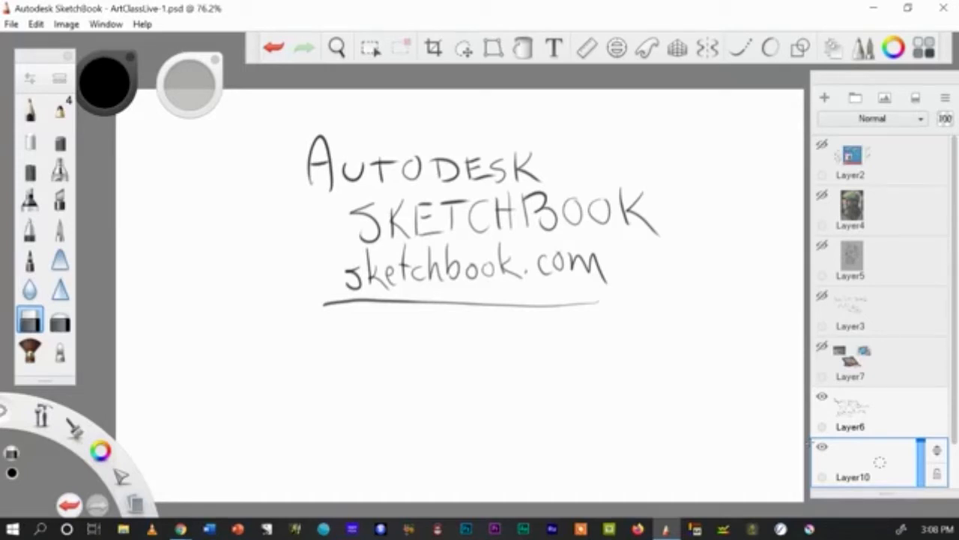
mouse_move(672, 168)
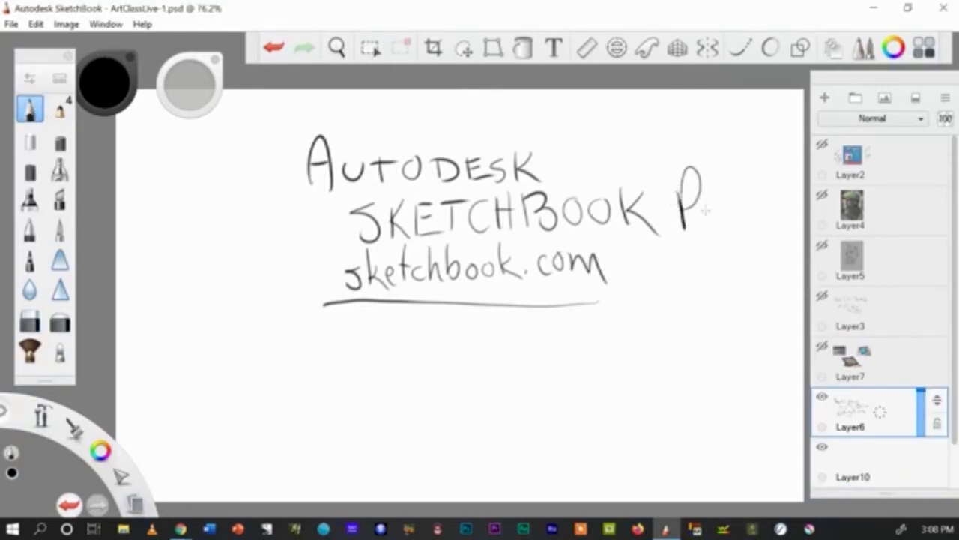
Step: Add a final lettering stroke beside the Autodesk SketchBook title
left_click_drag(686, 191, 753, 218)
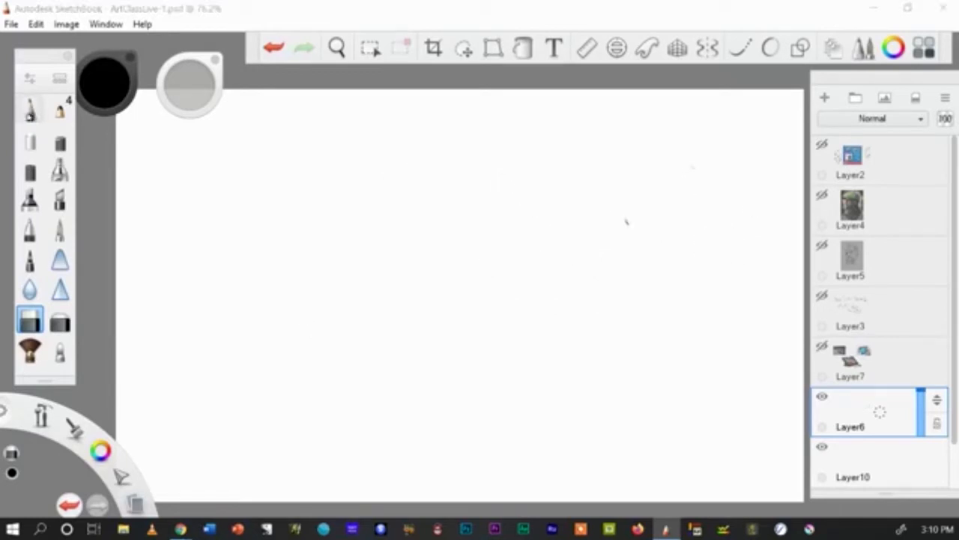
Step: Draw a zigzag test stroke and a long black swooping stroke
left_click_drag(338, 251, 592, 275)
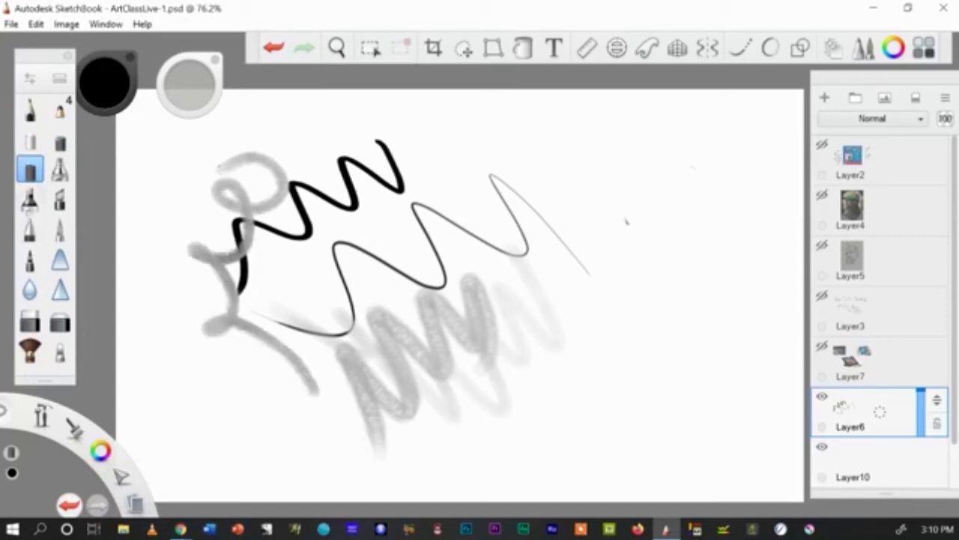
left_click_drag(330, 123, 663, 393)
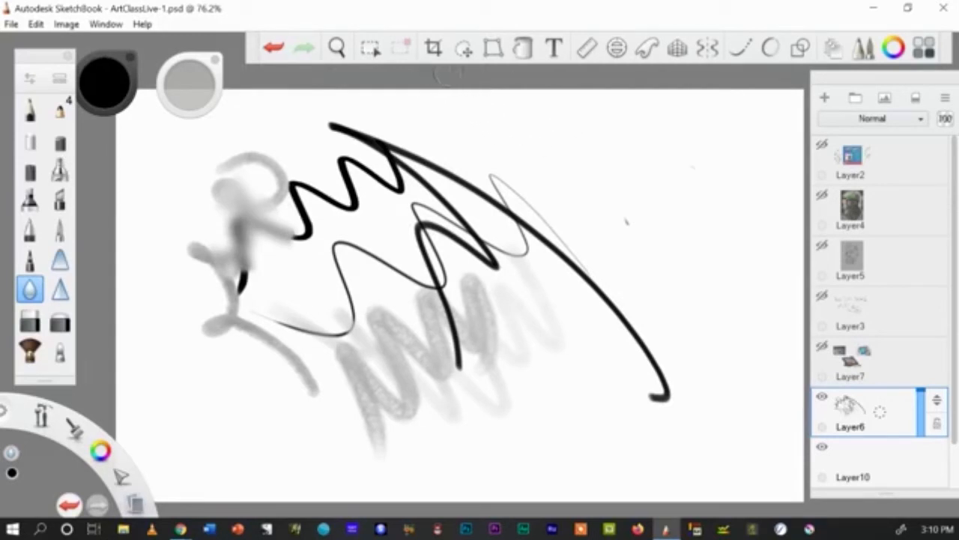
mouse_move(444, 140)
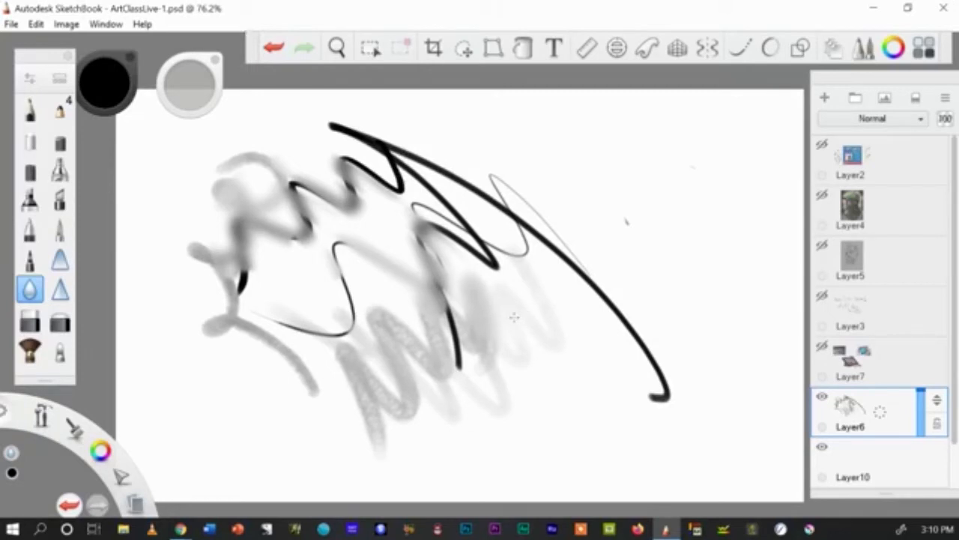
mouse_move(778, 182)
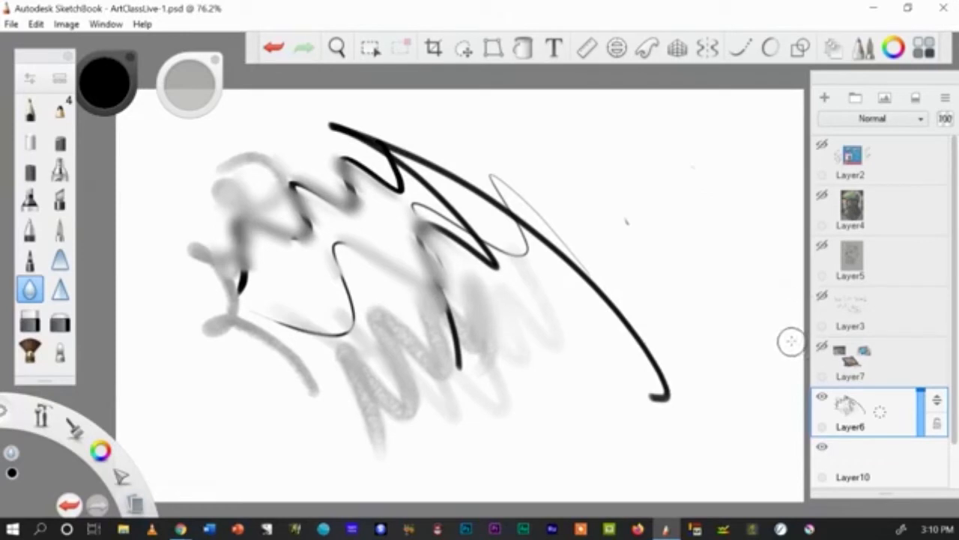
mouse_move(779, 195)
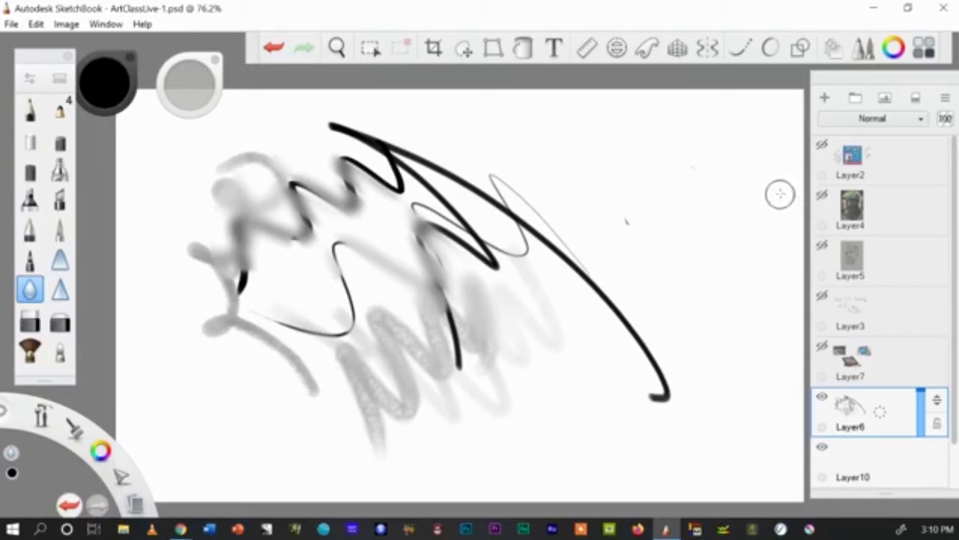
mouse_move(802, 145)
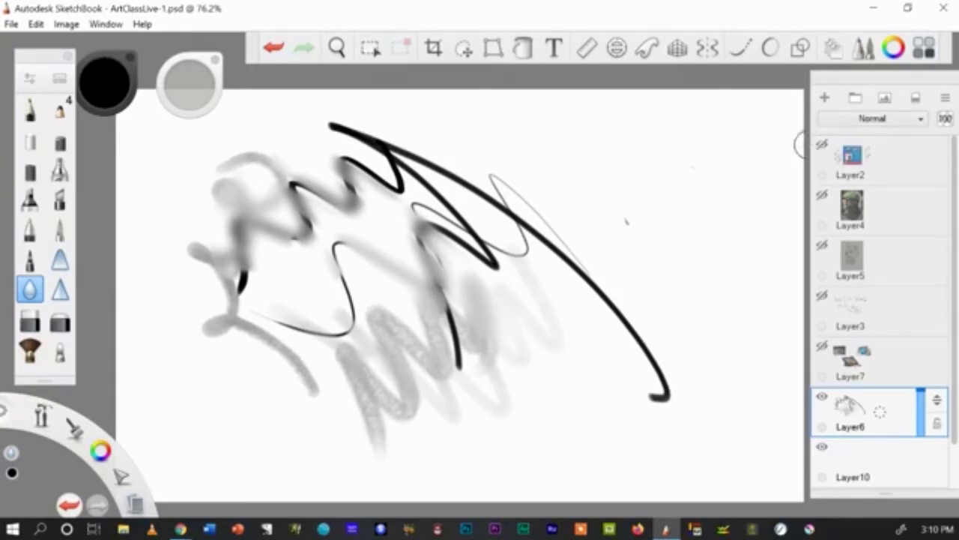
Step: Clear the test scribbles from the current layer and select the pencil brush
left_click(945, 97)
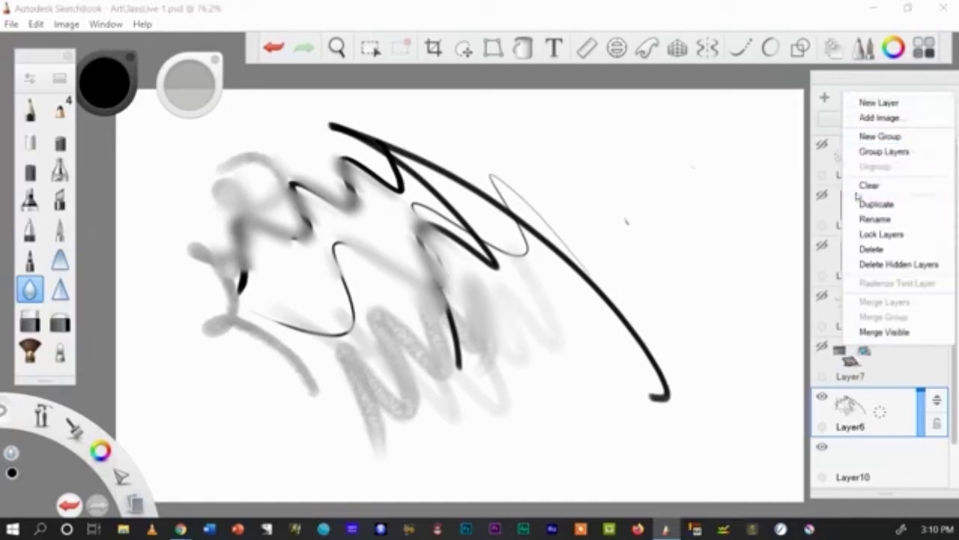
left_click(869, 185)
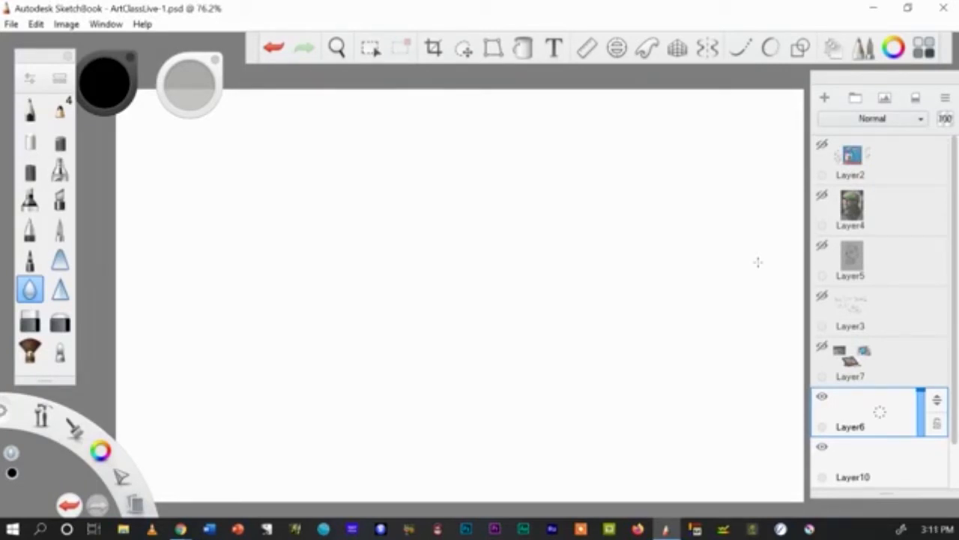
left_click(30, 108)
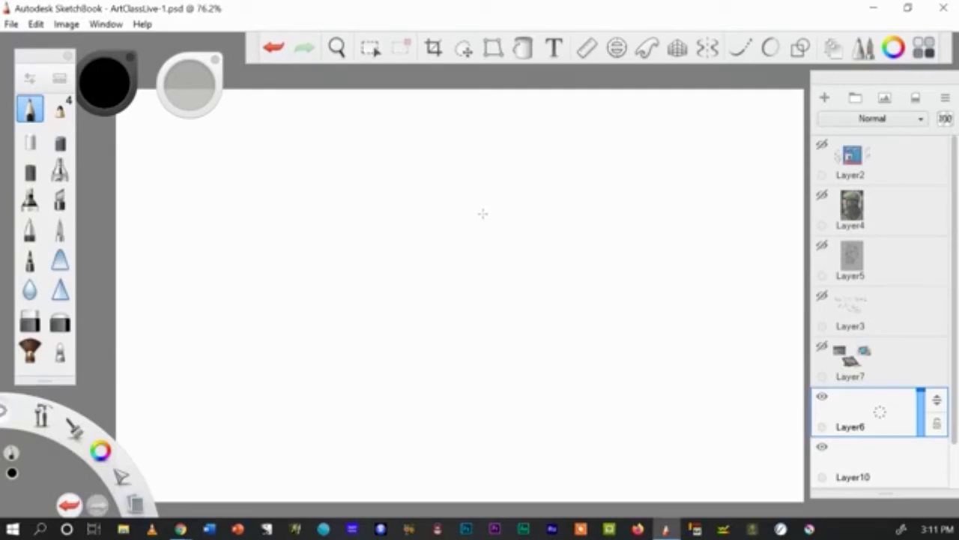
mouse_move(459, 300)
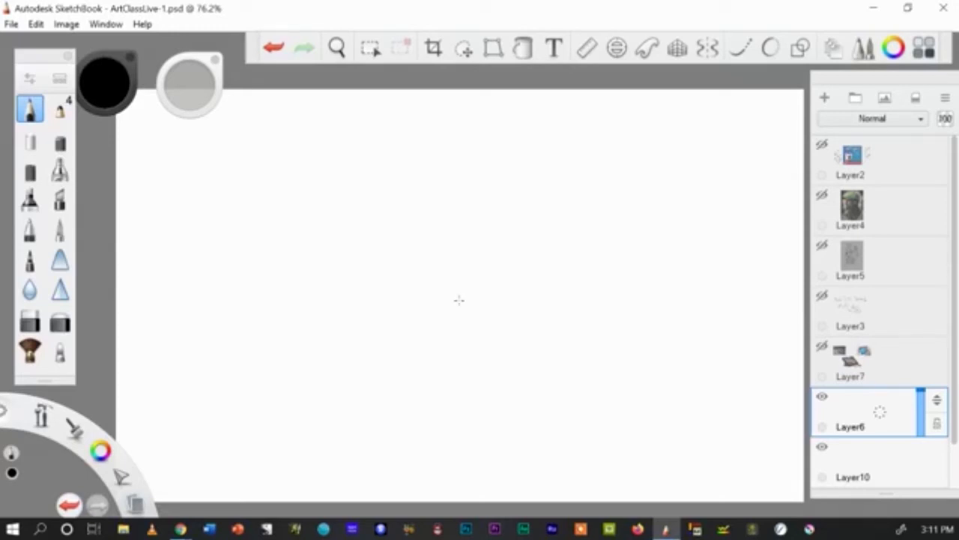
mouse_move(448, 174)
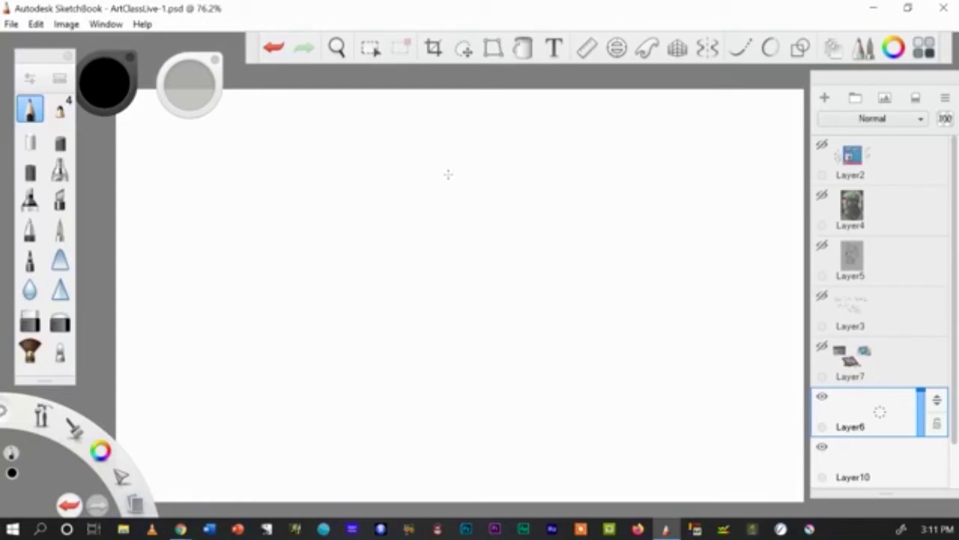
mouse_move(482, 176)
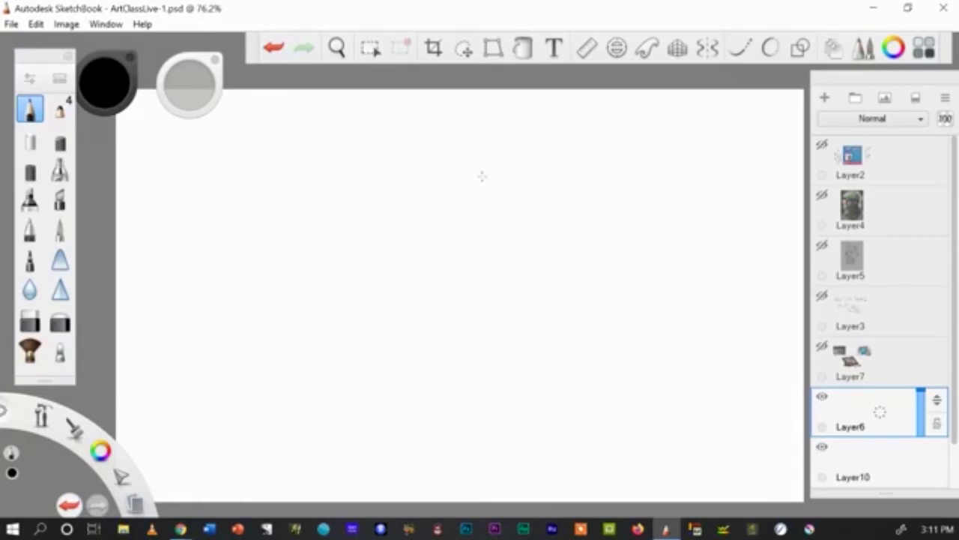
mouse_move(675, 240)
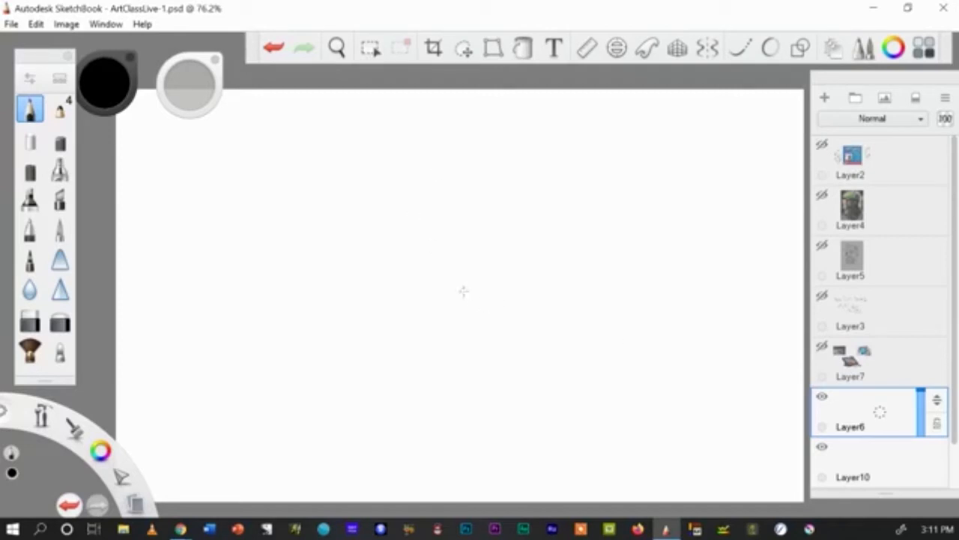
Step: Draw diagonal pencil strokes at the right and another at the left
left_click_drag(587, 168, 700, 318)
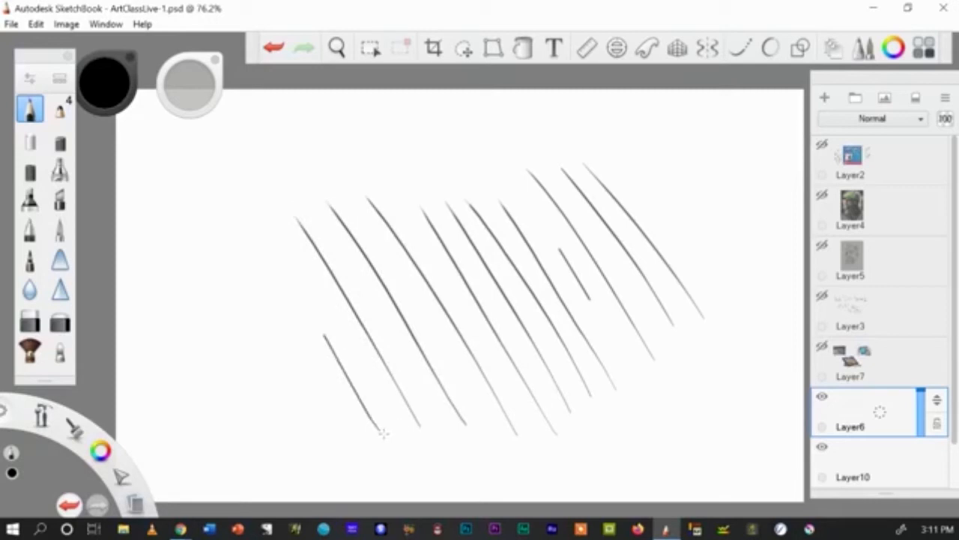
left_click_drag(247, 206, 382, 435)
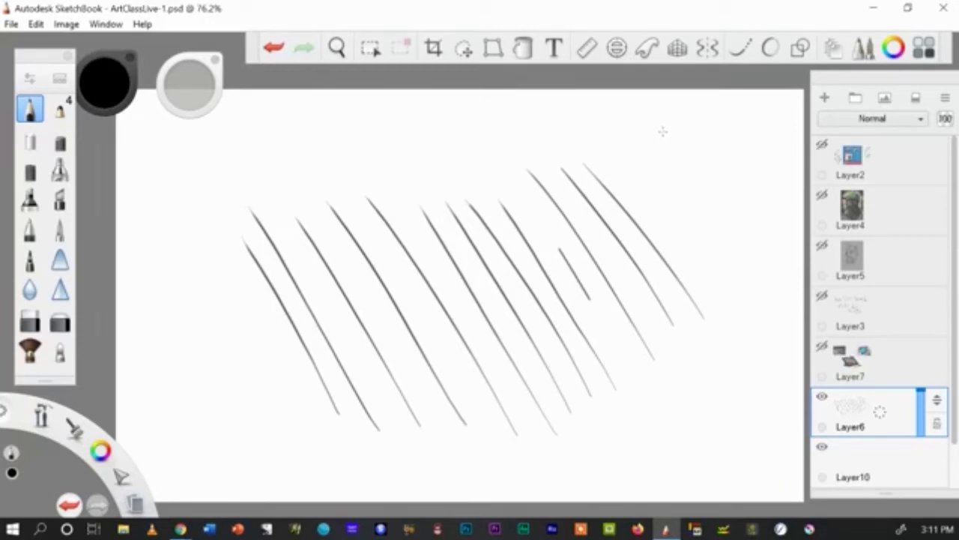
Step: Add six parallel diagonal pencil lines, short and long, at the upper right
left_click_drag(664, 135, 690, 169)
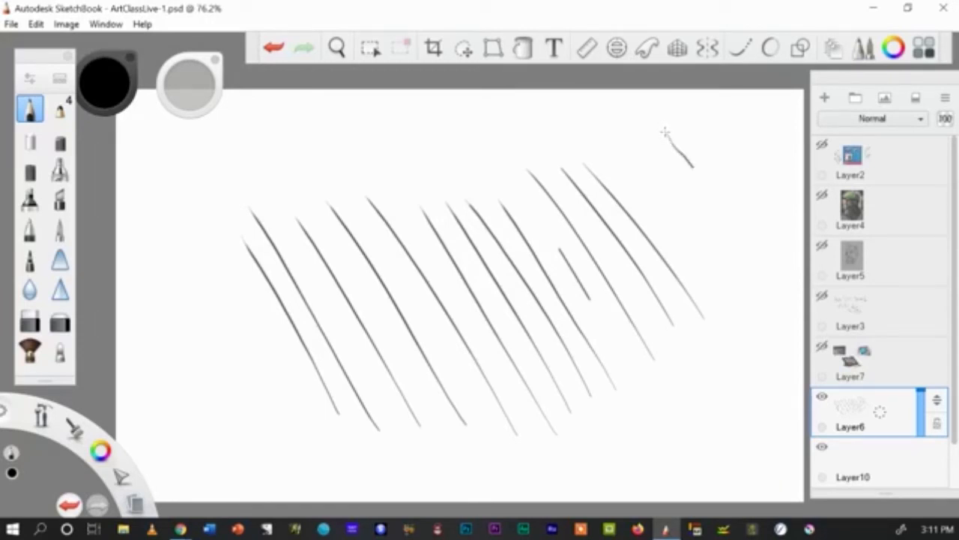
left_click_drag(666, 133, 783, 279)
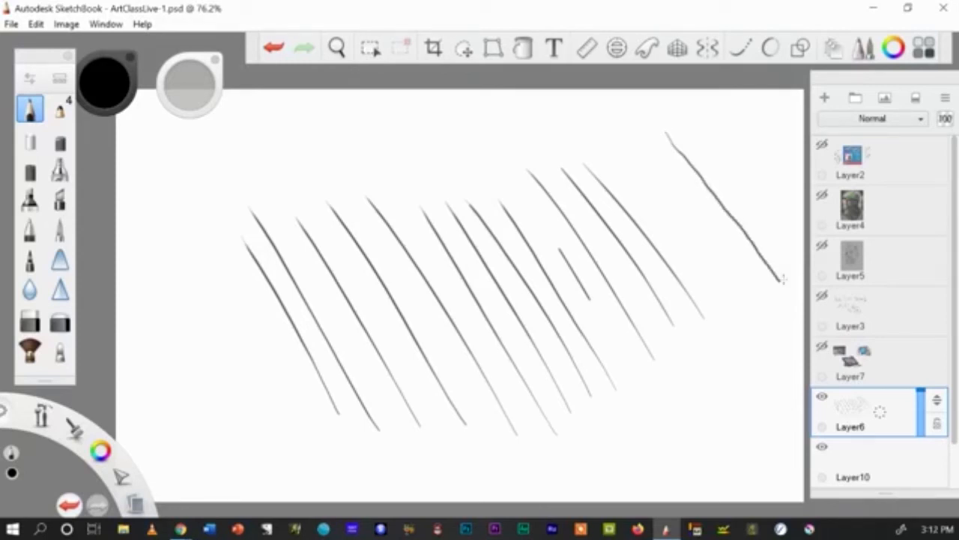
left_click_drag(643, 133, 688, 194)
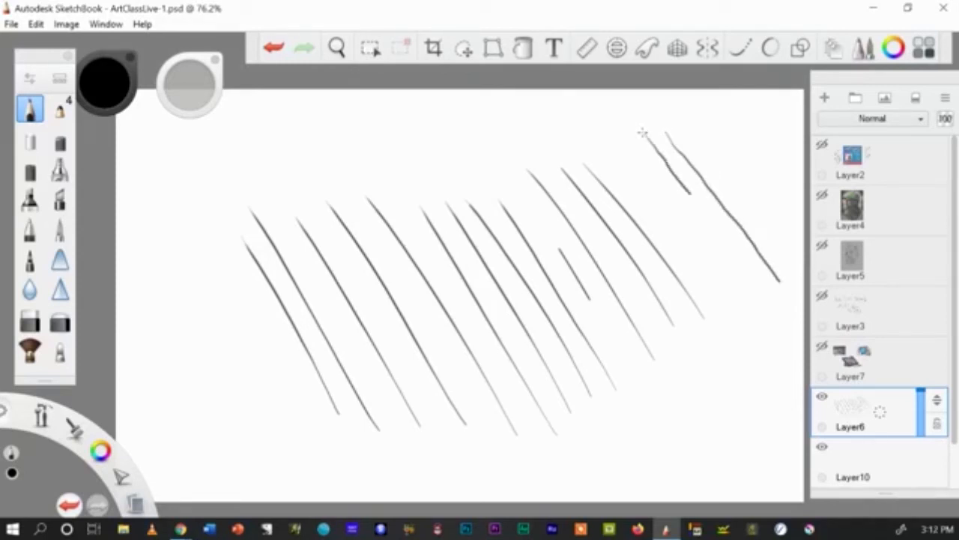
left_click_drag(644, 135, 768, 281)
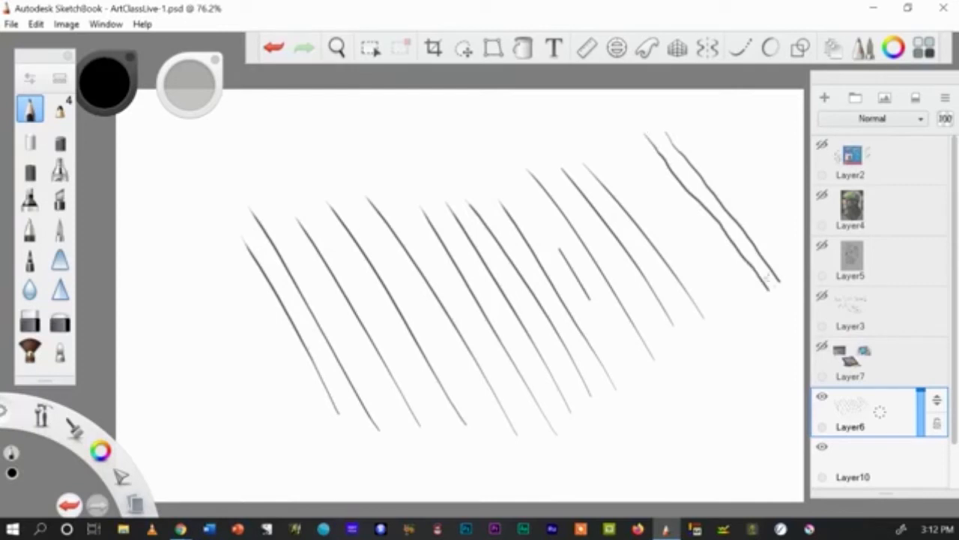
left_click_drag(632, 141, 663, 189)
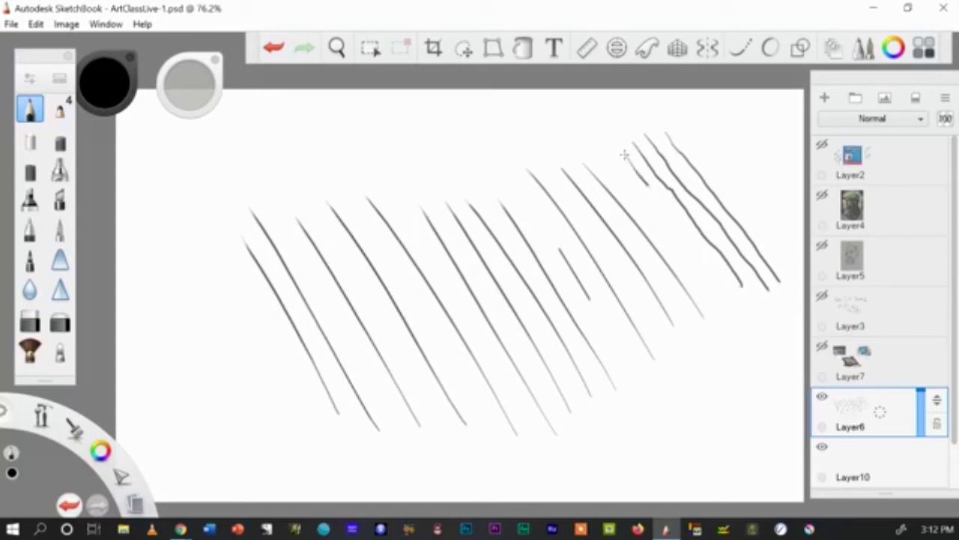
left_click_drag(626, 156, 745, 307)
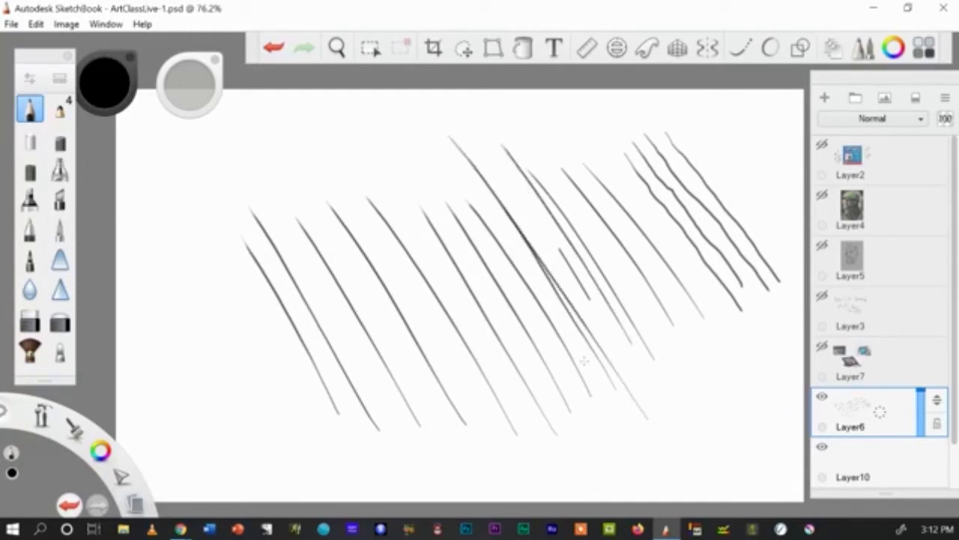
Step: Draw a long diagonal stroke through the middle, then cross it the opposite way
left_click_drag(296, 149, 495, 465)
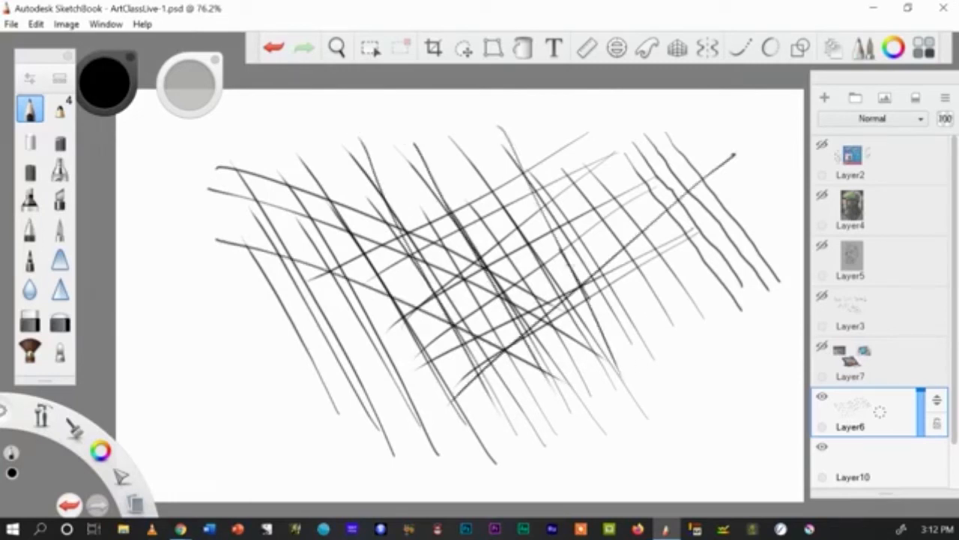
left_click_drag(405, 404, 648, 188)
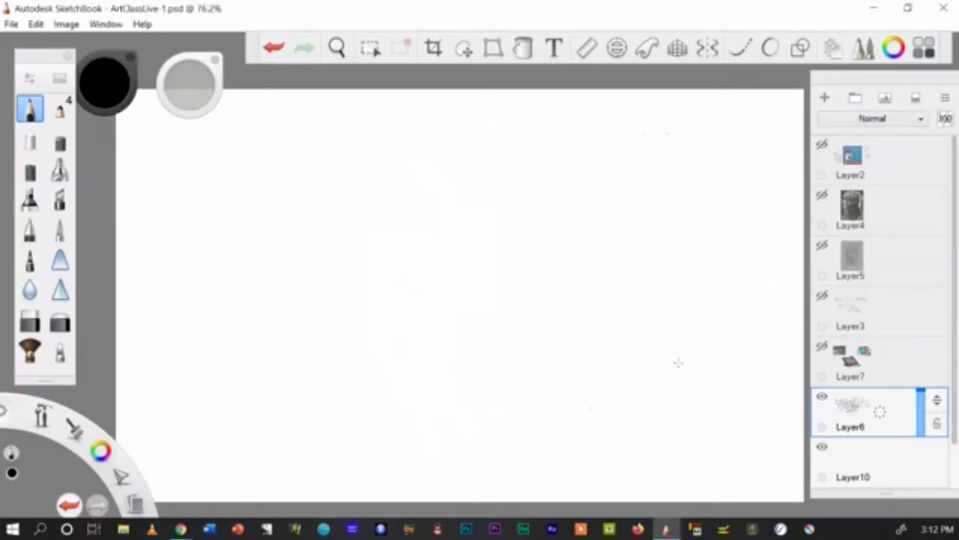
mouse_move(513, 380)
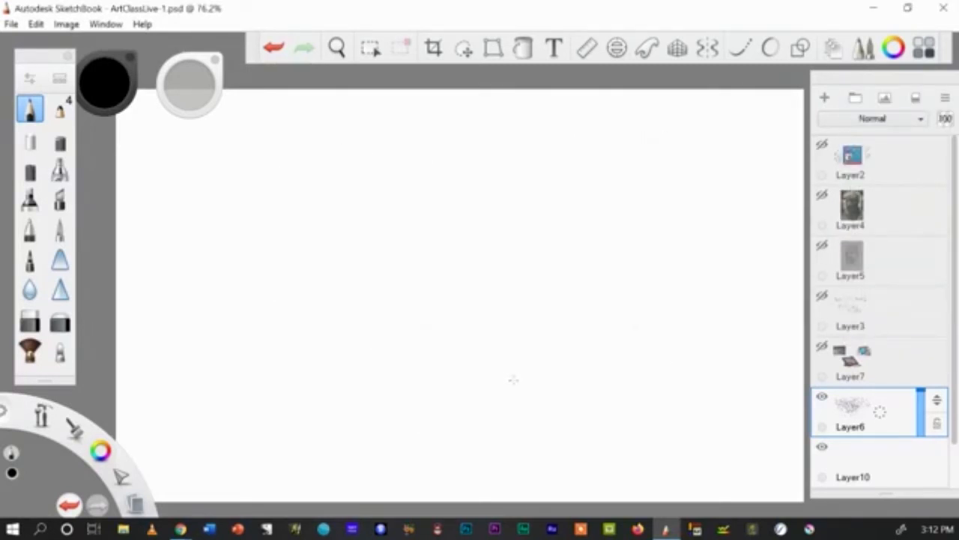
mouse_move(577, 206)
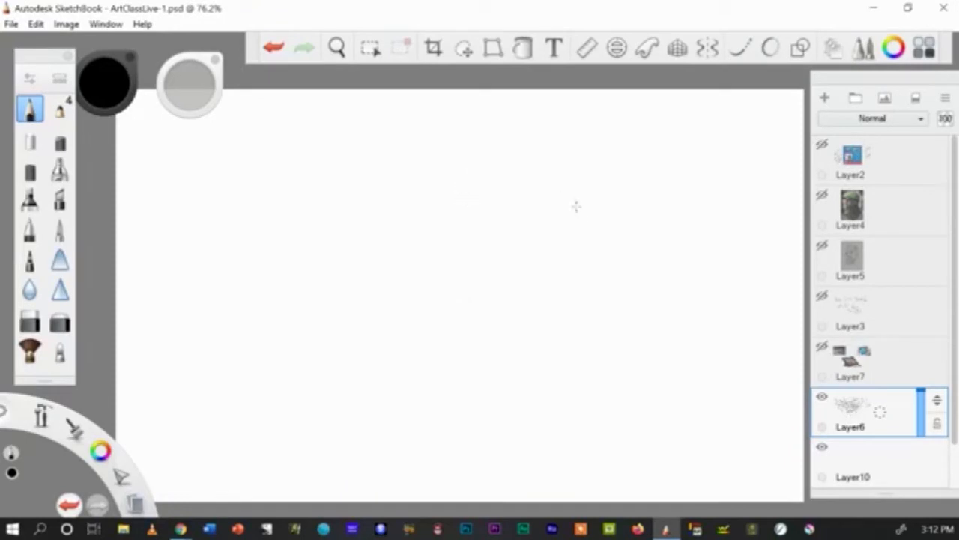
mouse_move(509, 212)
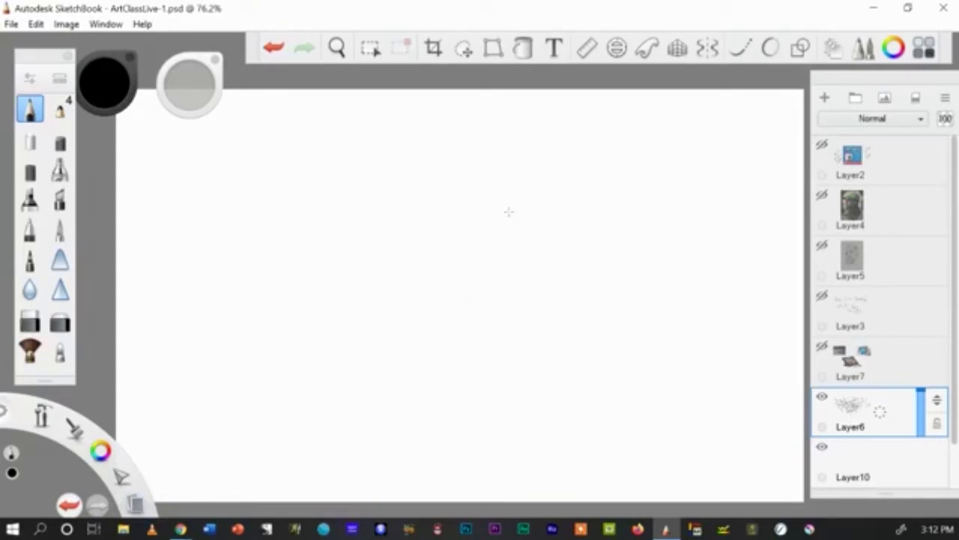
mouse_move(673, 147)
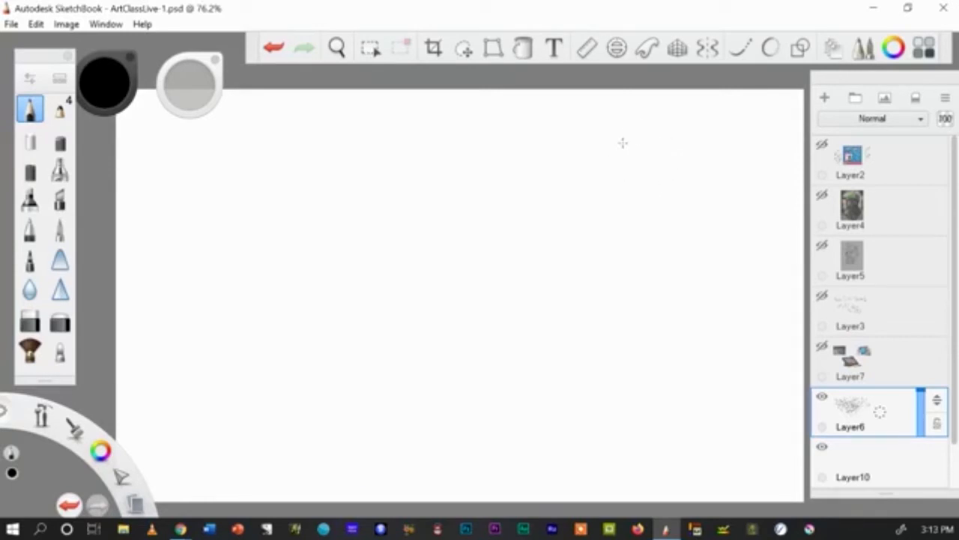
Step: Draw a closed hand-drawn circle outline near the top right in three pencil strokes
left_click_drag(630, 138, 641, 191)
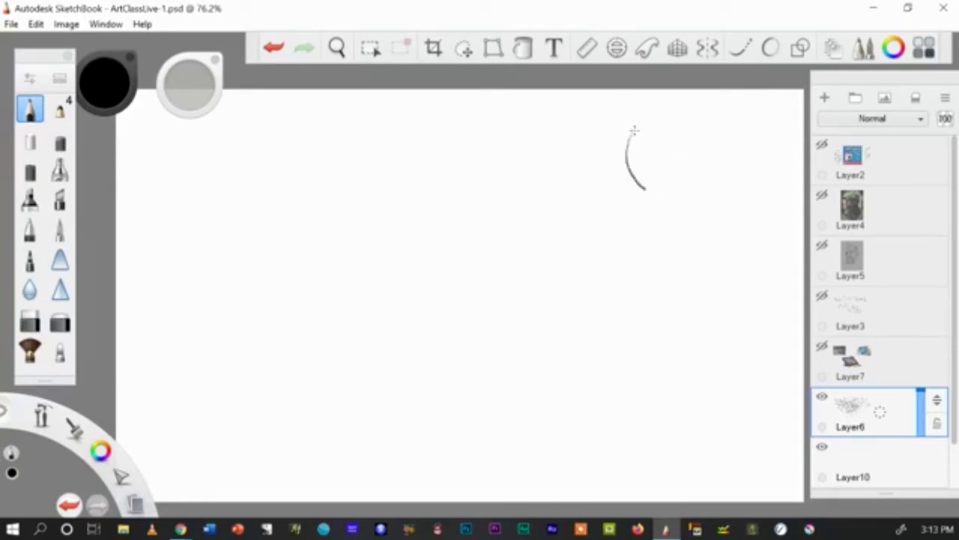
left_click_drag(636, 191, 665, 128)
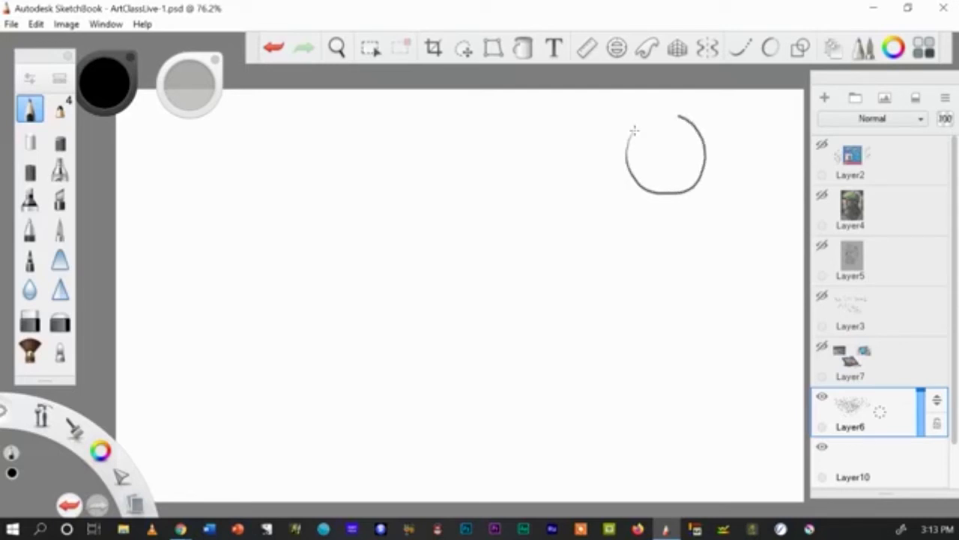
left_click_drag(678, 120, 633, 134)
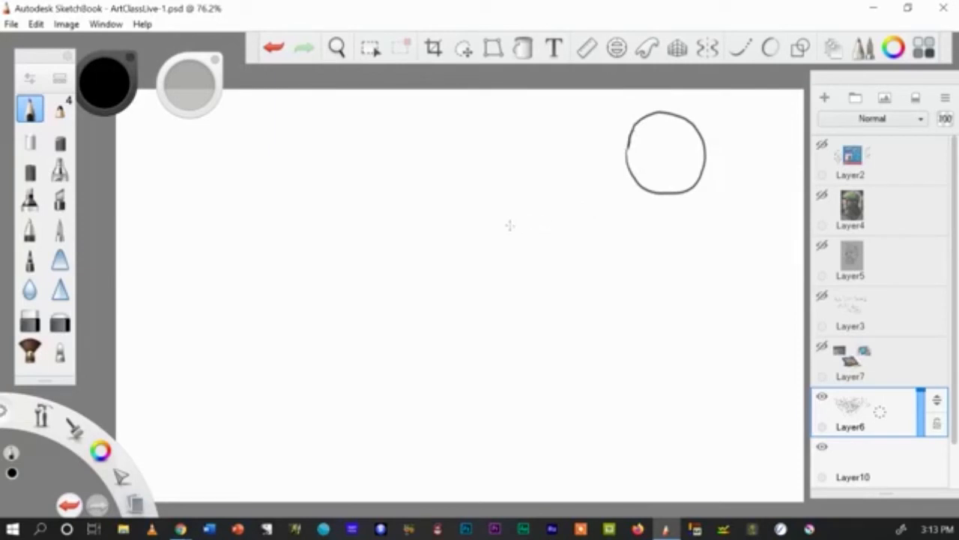
mouse_move(494, 242)
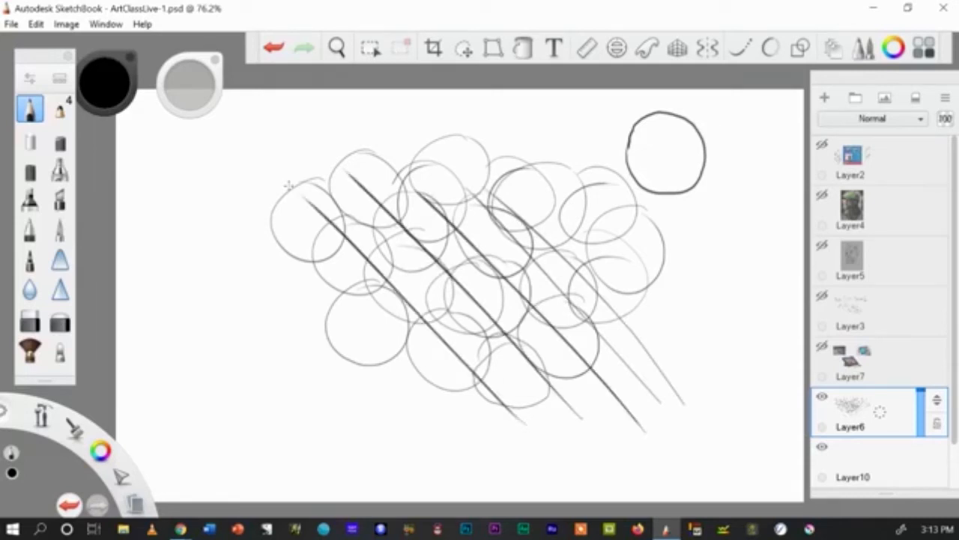
Step: Sketch another overlapping circle and a long curving line across the practice sheet
left_click_drag(274, 218, 442, 416)
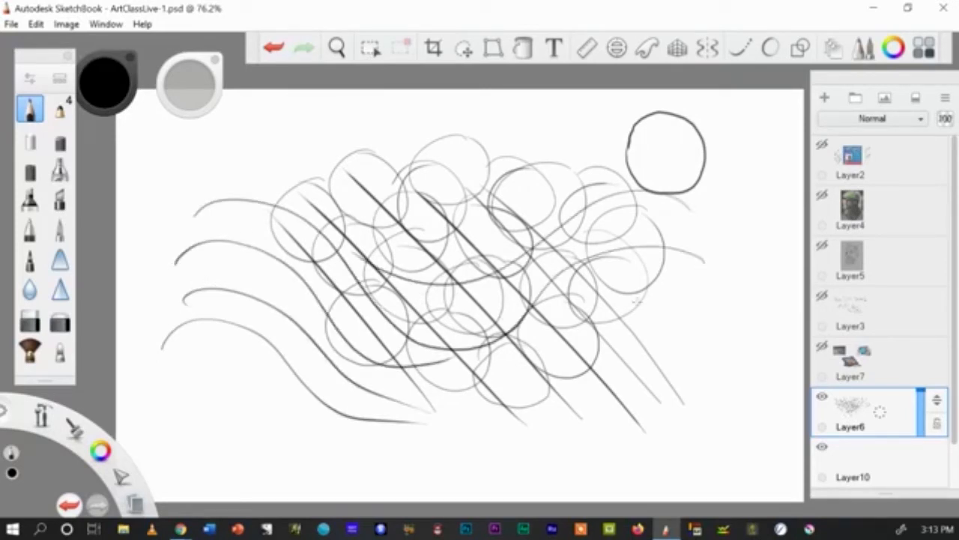
left_click_drag(435, 398, 719, 292)
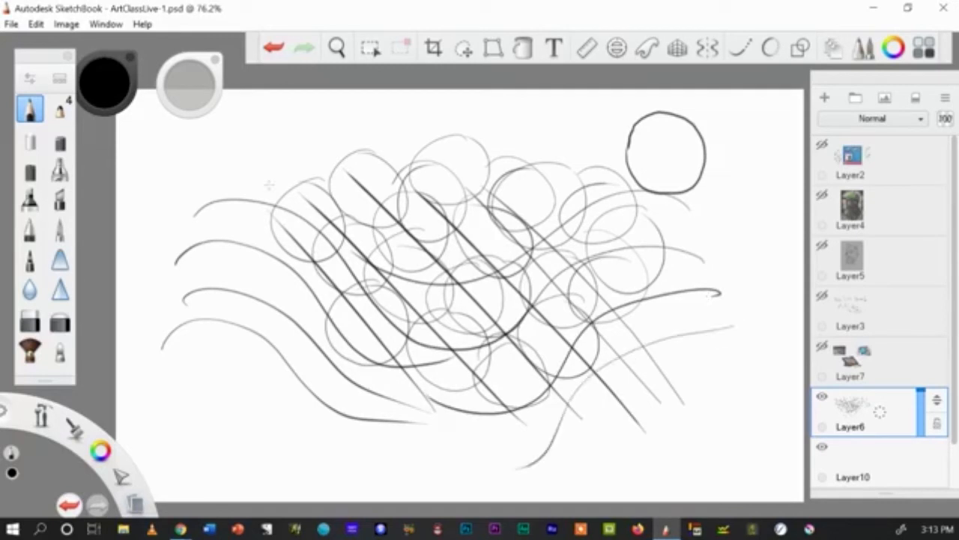
left_click(104, 83)
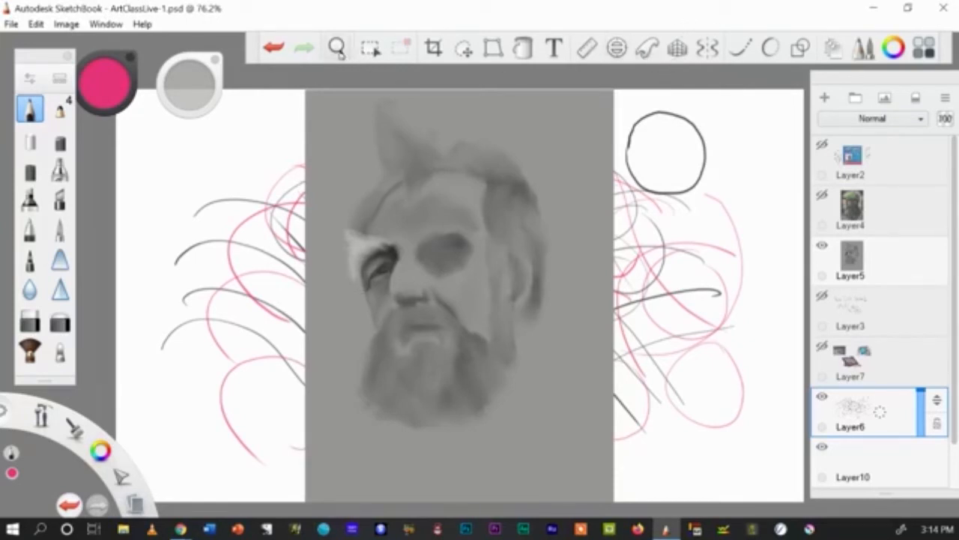
Step: Zoom in on the bearded portrait to inspect its eye and brow detail
left_click(336, 47)
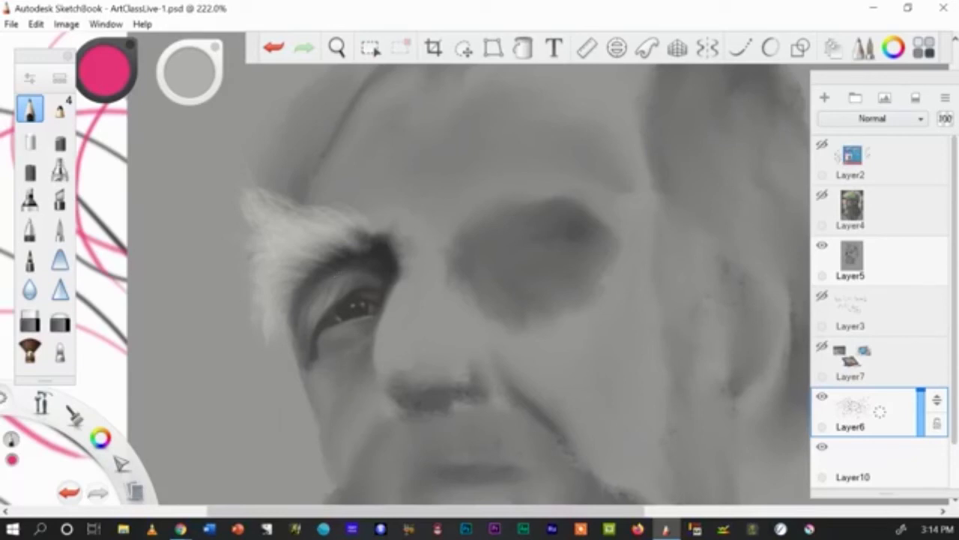
mouse_move(821, 262)
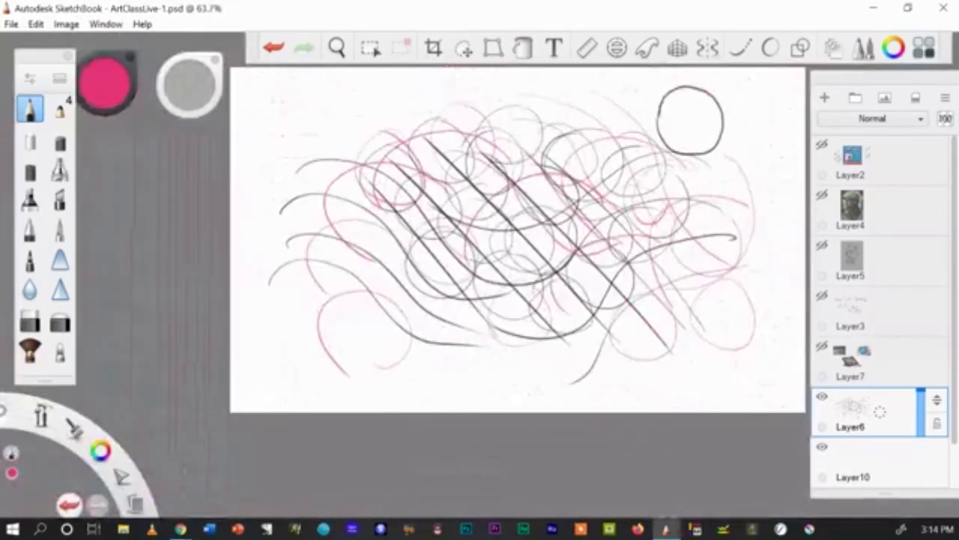
Step: Hide the portrait layer again and clear all practice strokes from Layer6
left_click(336, 47)
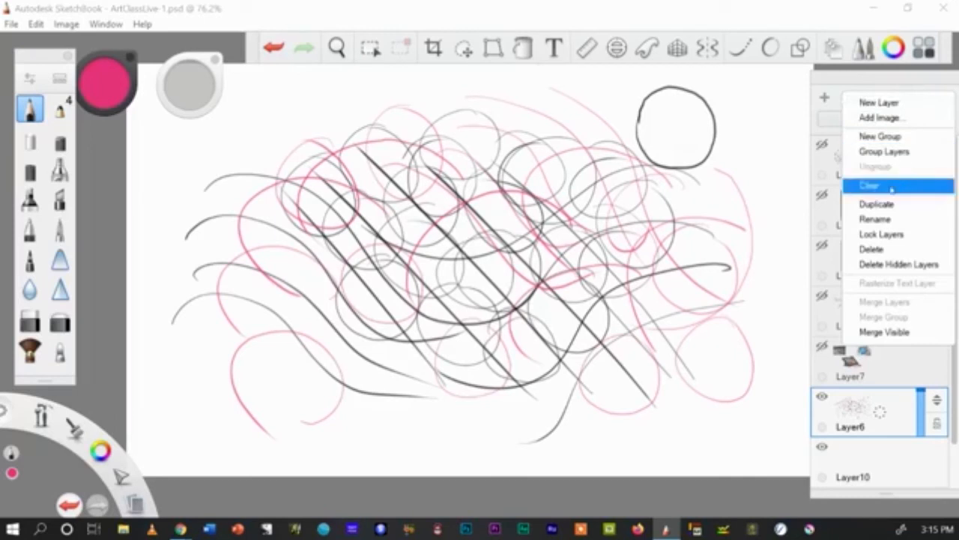
left_click(870, 185)
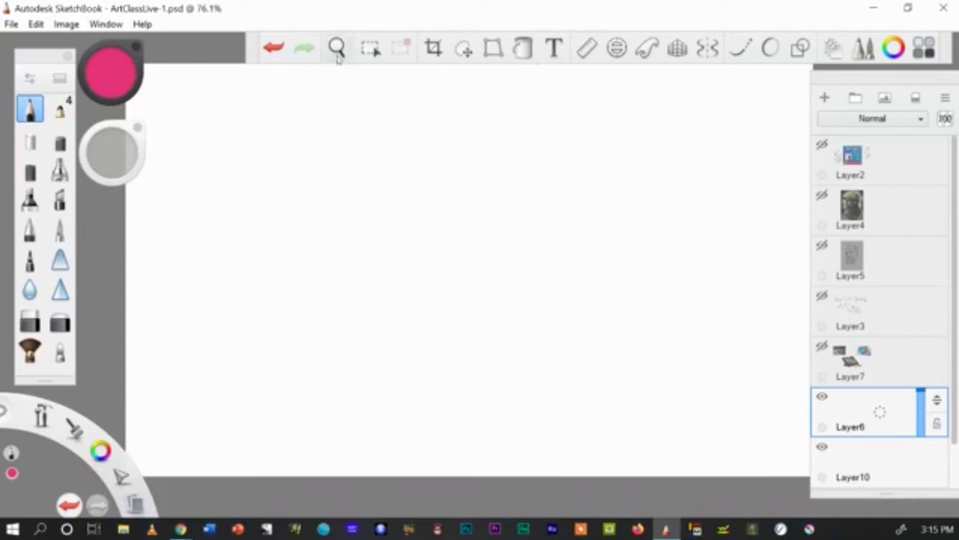
Step: Reposition the blank canvas, pick a deeper crimson, and select the soft bristle brush
left_click(336, 48)
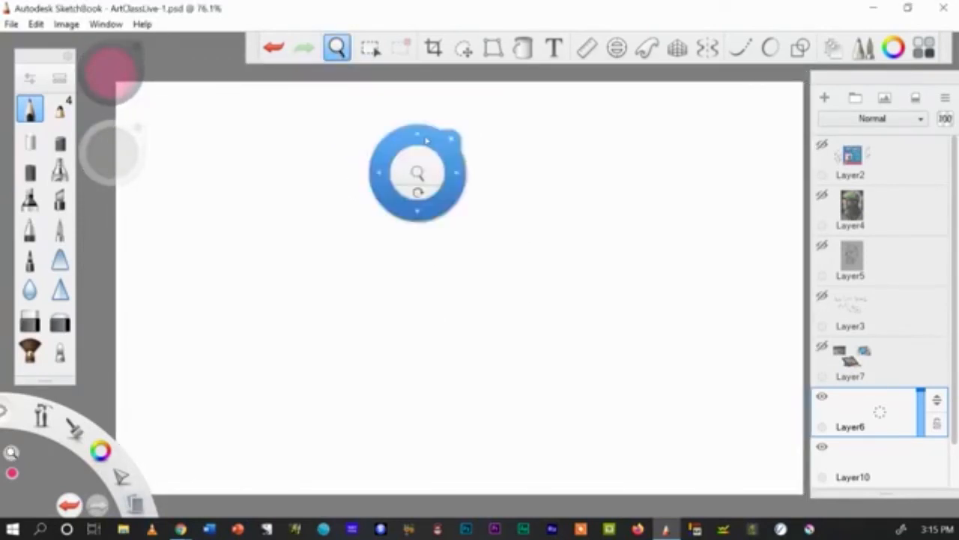
left_click_drag(418, 172, 593, 149)
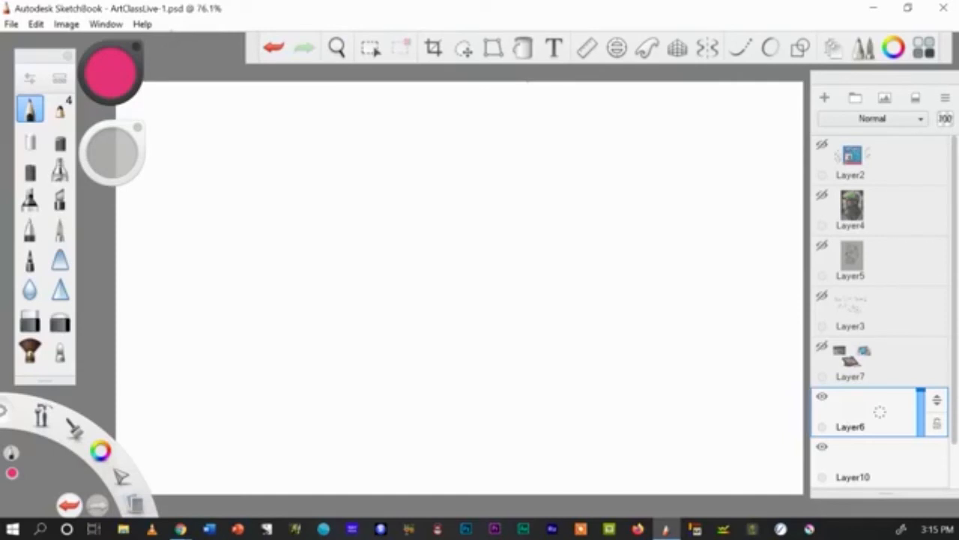
left_click(111, 71)
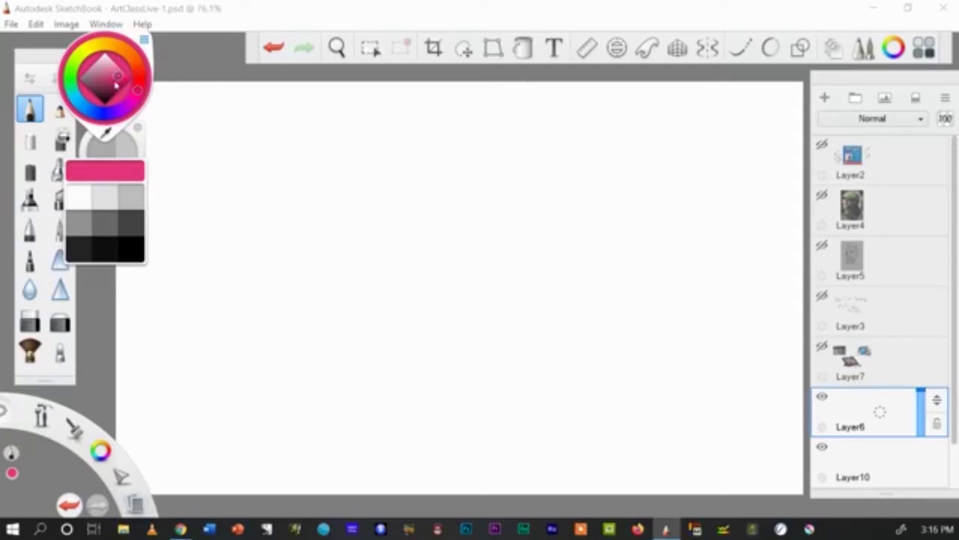
left_click(116, 82)
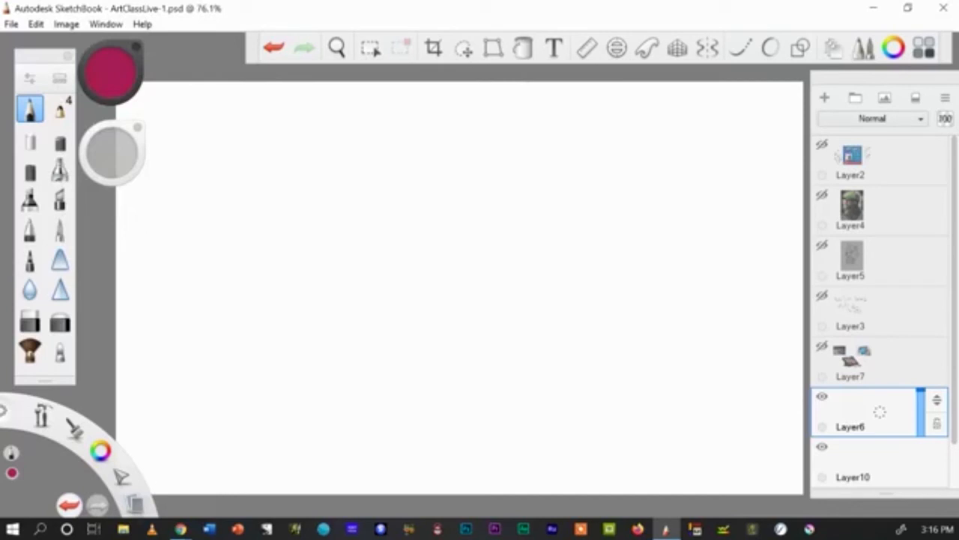
left_click(30, 348)
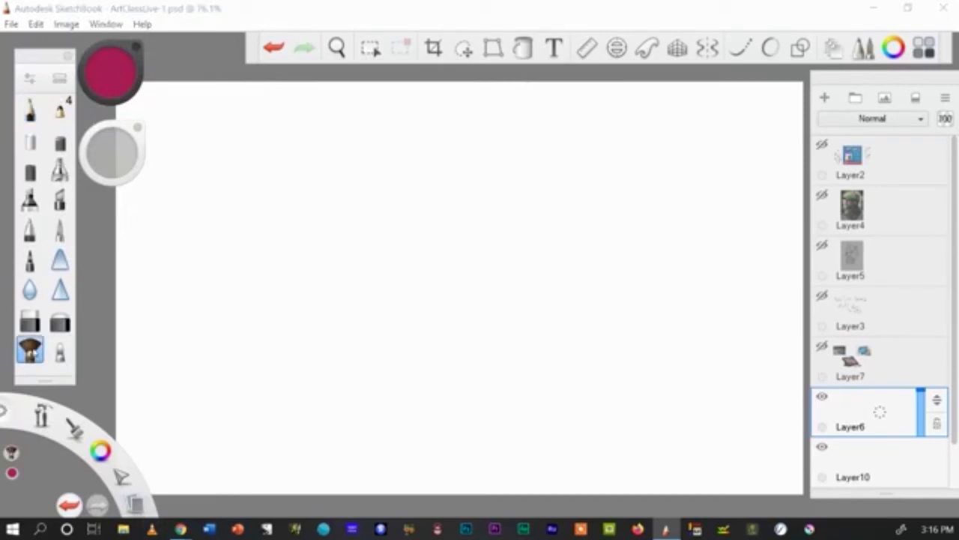
Step: Enlarge the brush to about 59 and paint crimson and pink cloud washes across the top
left_click_drag(570, 142, 630, 203)
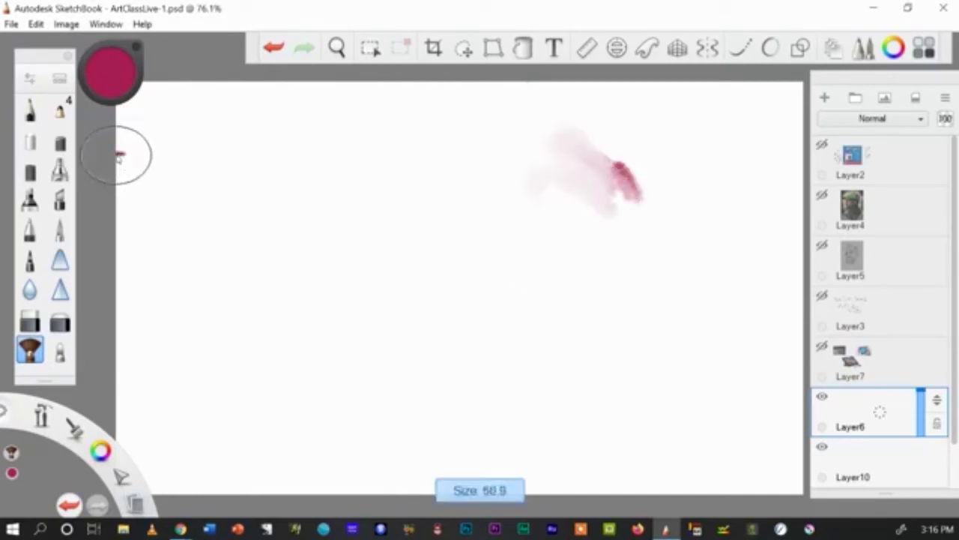
left_click_drag(570, 180, 509, 150)
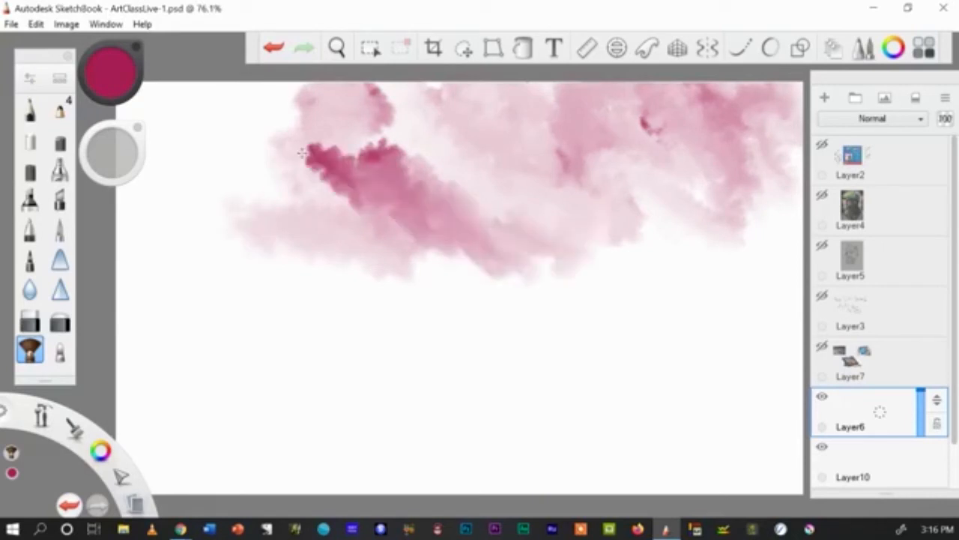
left_click_drag(314, 150, 292, 209)
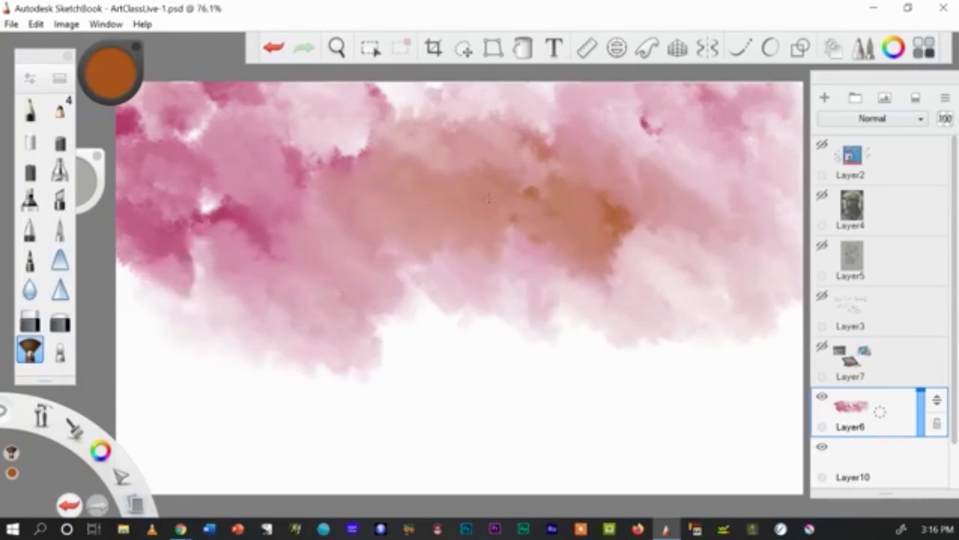
Step: Spread vivid lemon-yellow through the centre clouds, then switch the colour toward purple
left_click(109, 72)
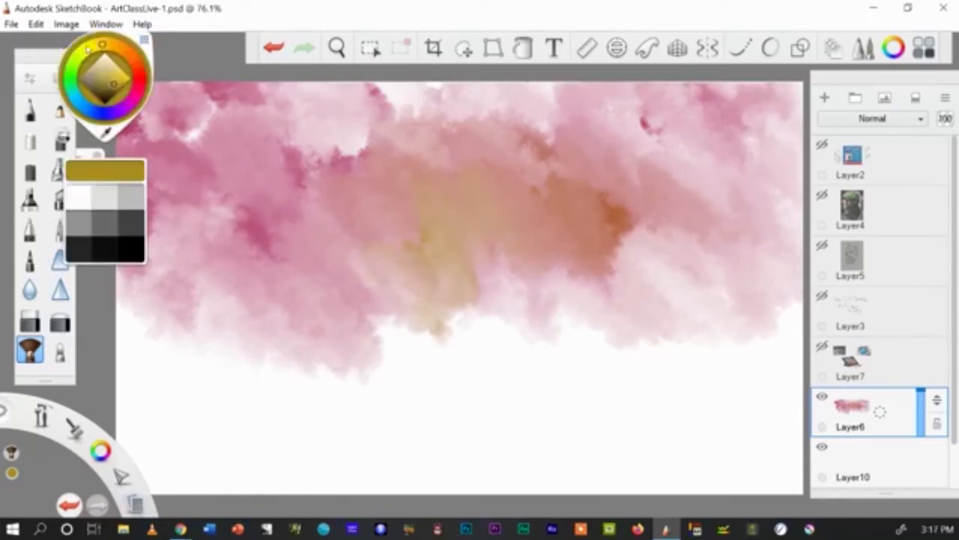
left_click(114, 77)
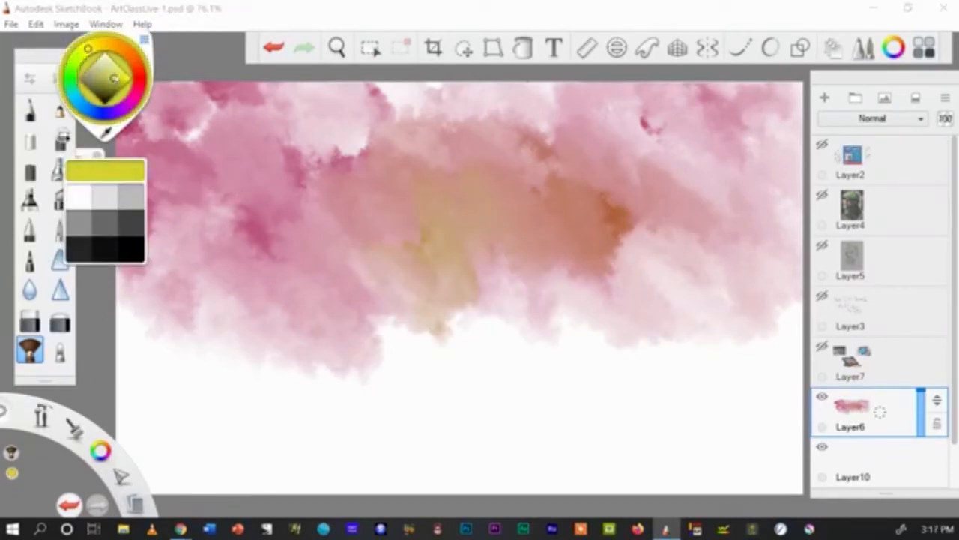
left_click_drag(424, 161, 480, 221)
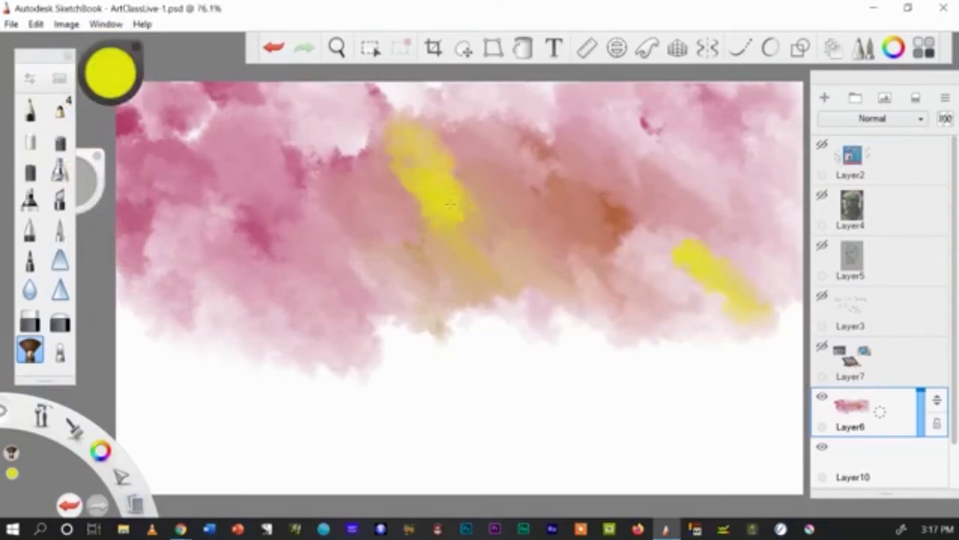
left_click_drag(442, 210, 419, 105)
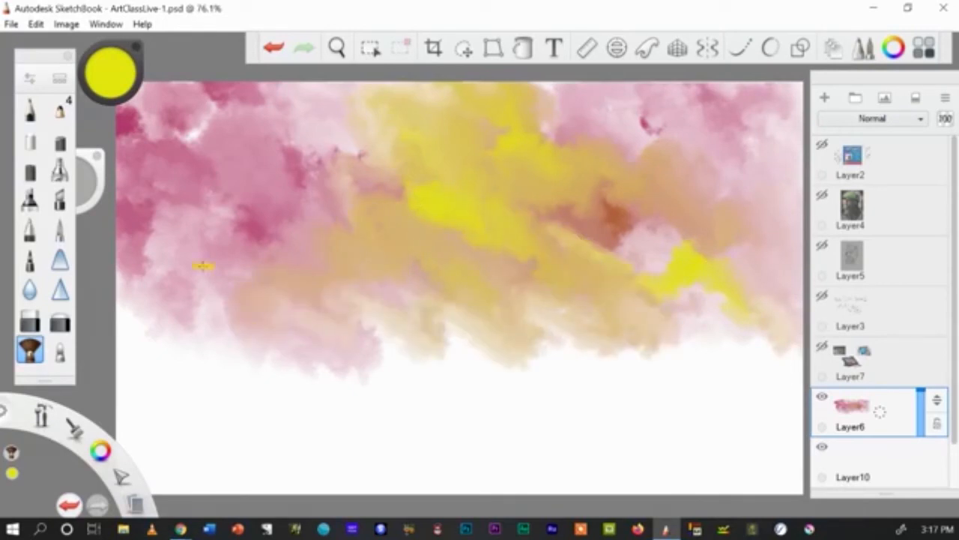
left_click(110, 71)
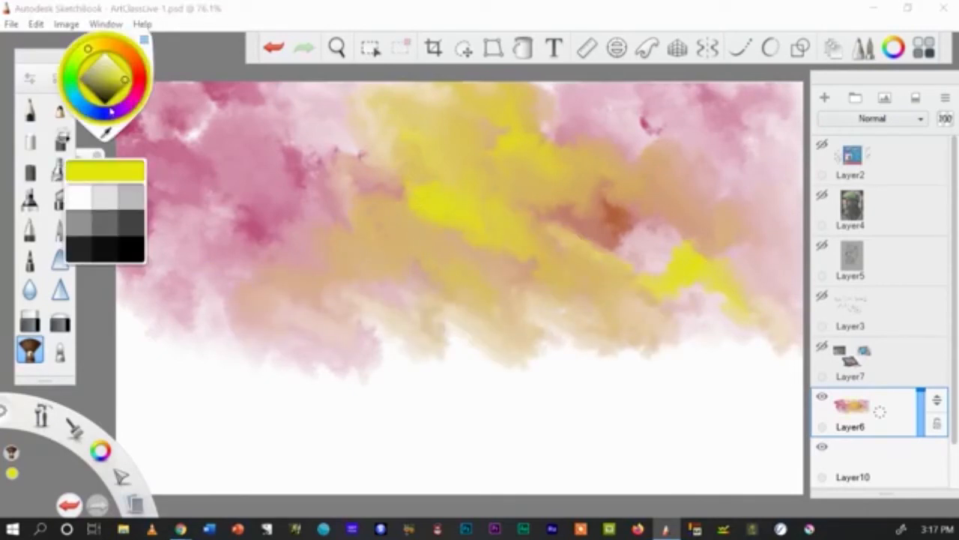
left_click(131, 79)
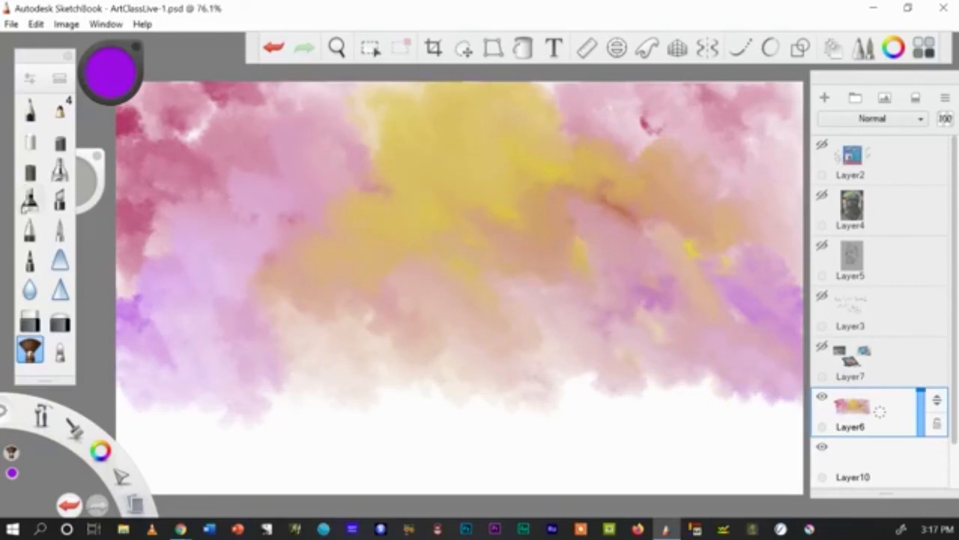
Step: Switch to a hard brush and paint black shapes beneath the clouds
left_click(30, 198)
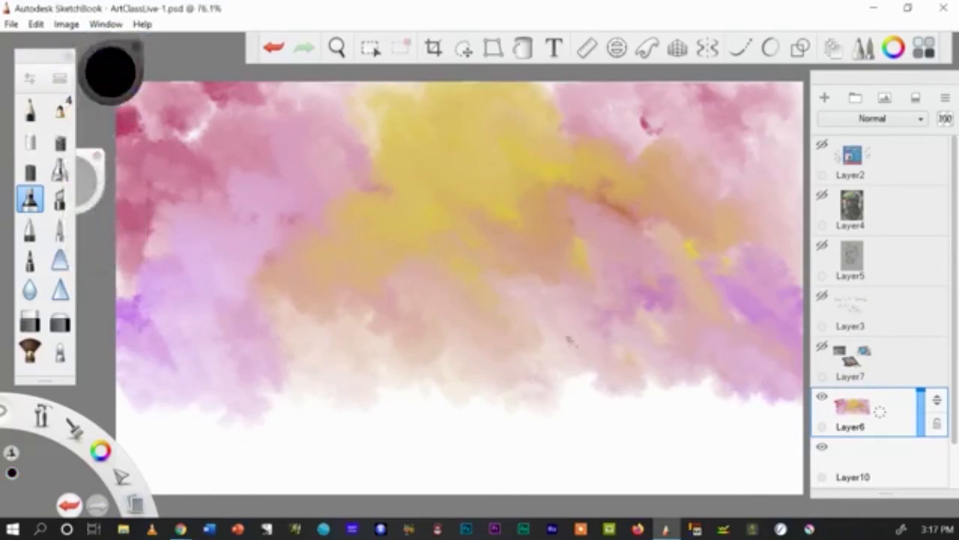
left_click_drag(498, 291, 573, 351)
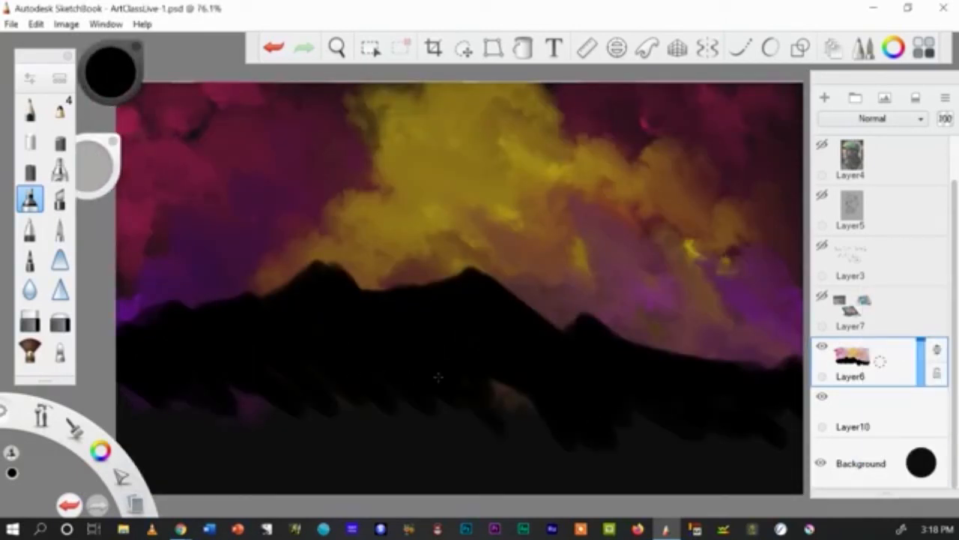
Step: Paint the lower foreground solid black
left_click_drag(487, 405, 787, 450)
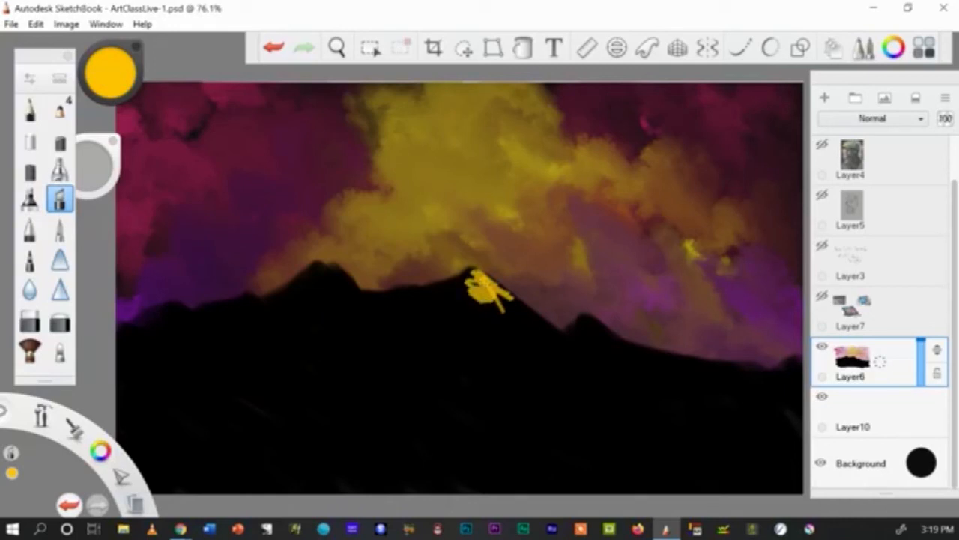
Step: Stroke yellow highlights on the central, left and far-left peaks and across the foreground ridges
left_click_drag(487, 288, 536, 326)
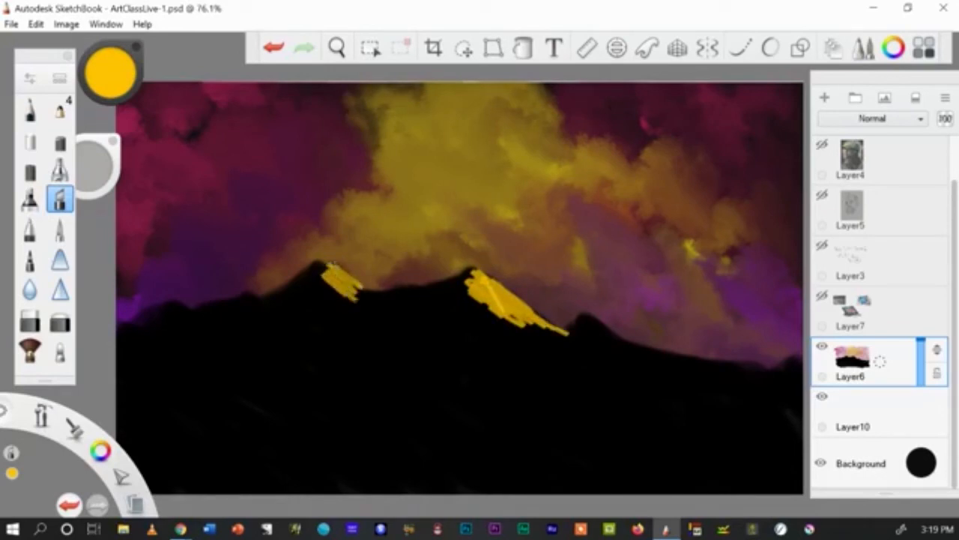
left_click_drag(338, 284, 397, 314)
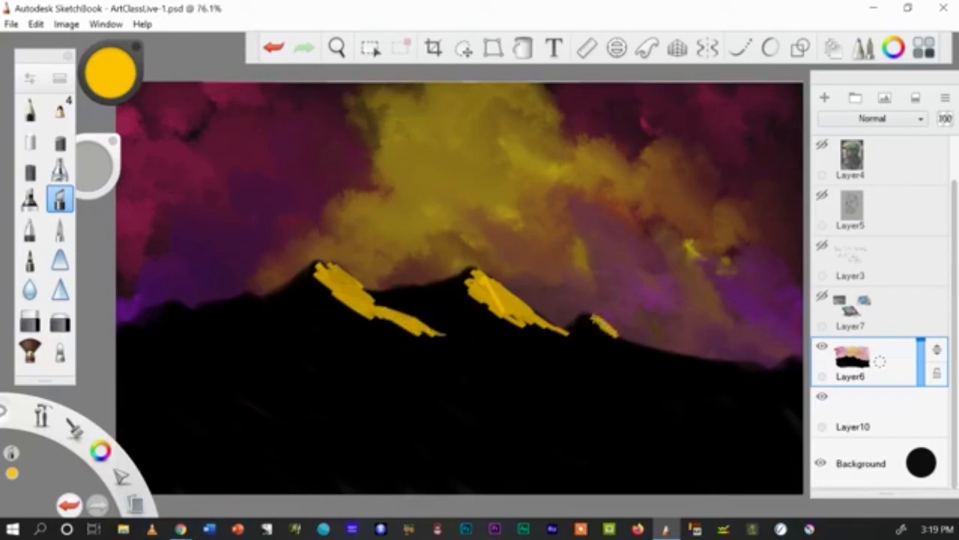
left_click_drag(457, 337, 649, 364)
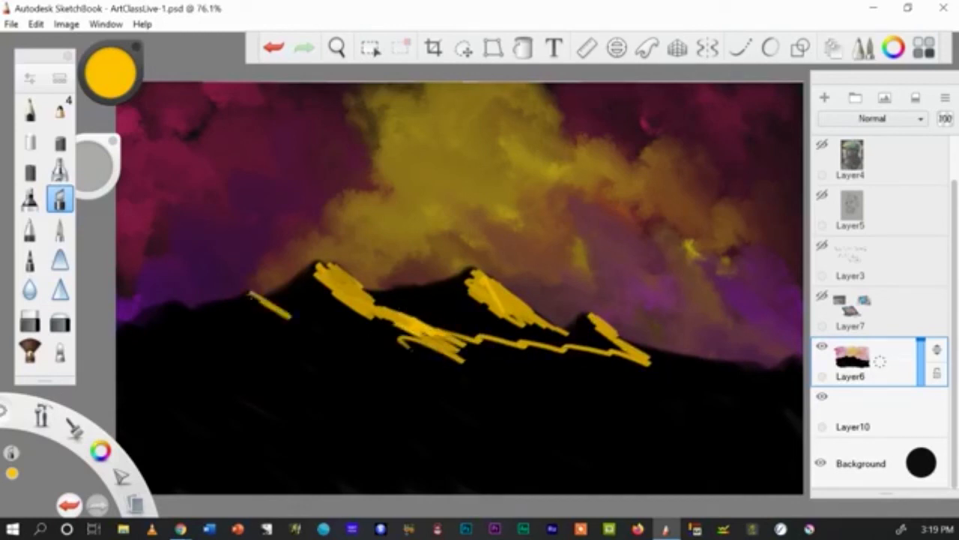
left_click_drag(173, 307, 308, 330)
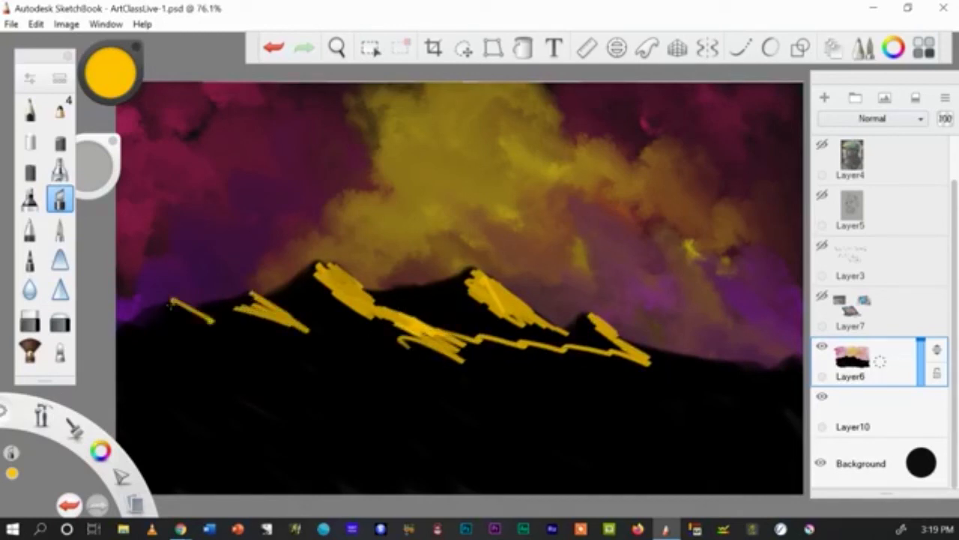
left_click_drag(172, 307, 359, 364)
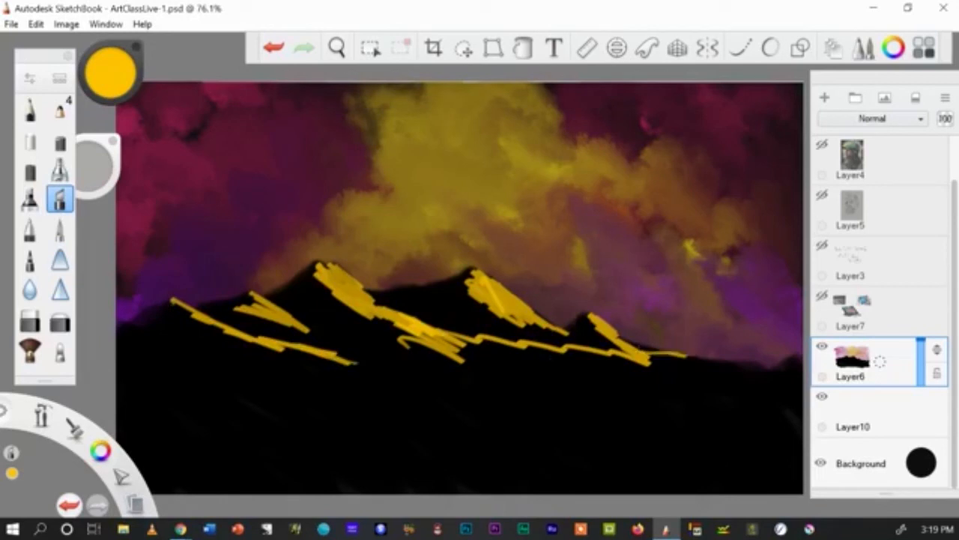
left_click_drag(652, 356, 787, 378)
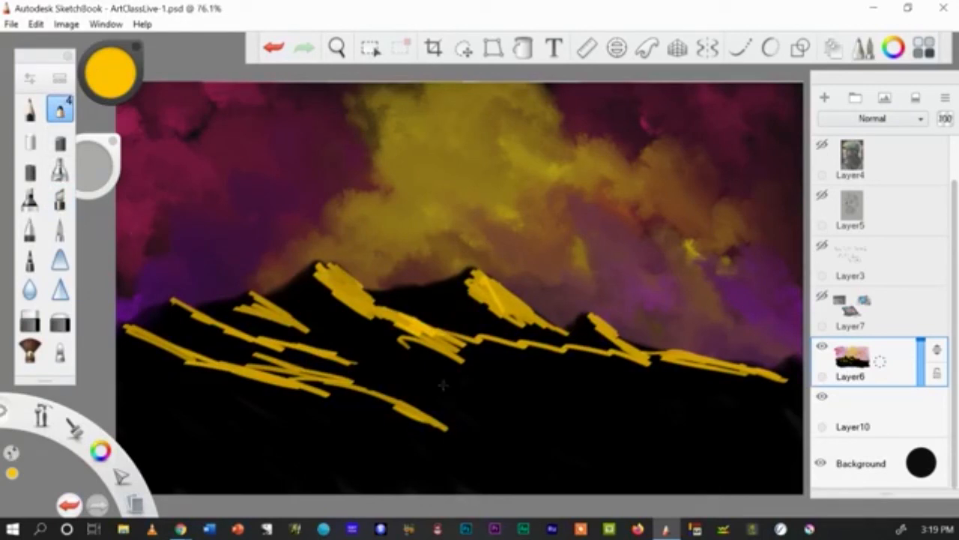
left_click_drag(439, 374, 442, 389)
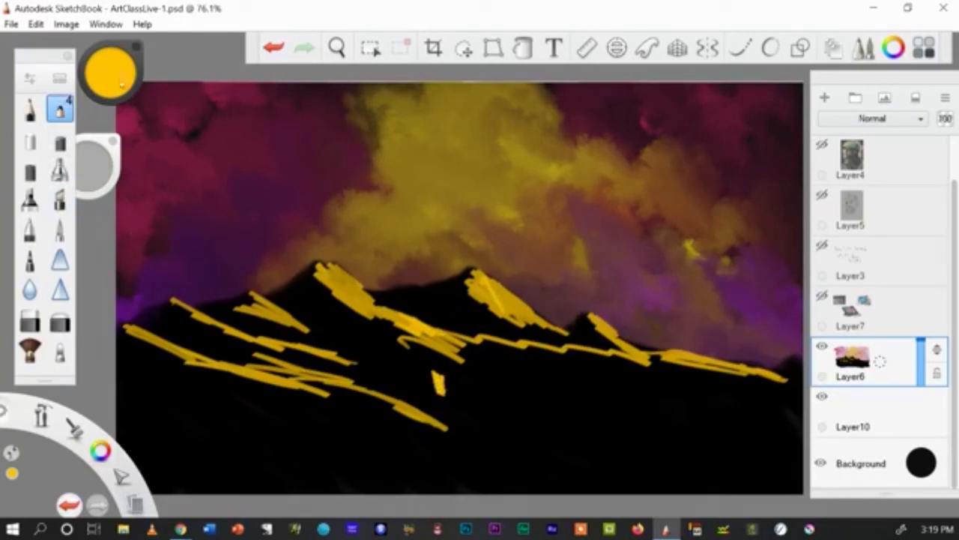
Step: Airbrush a bright orange glow below the yellow ridges
left_click(110, 72)
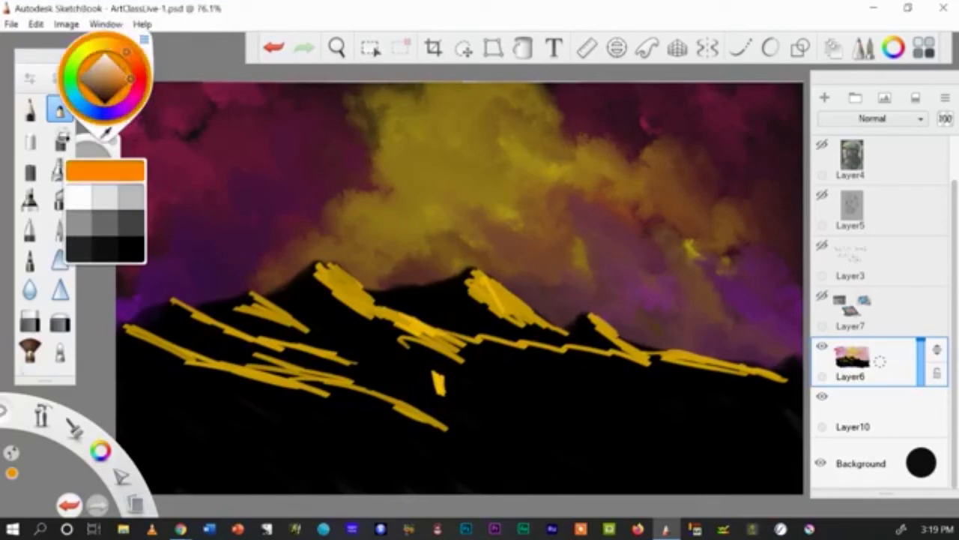
left_click(434, 386)
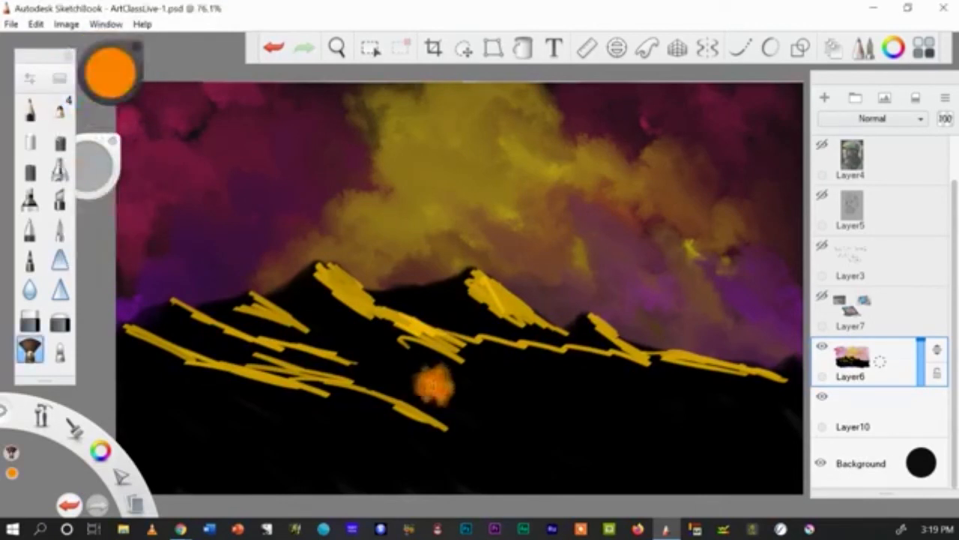
left_click(431, 386)
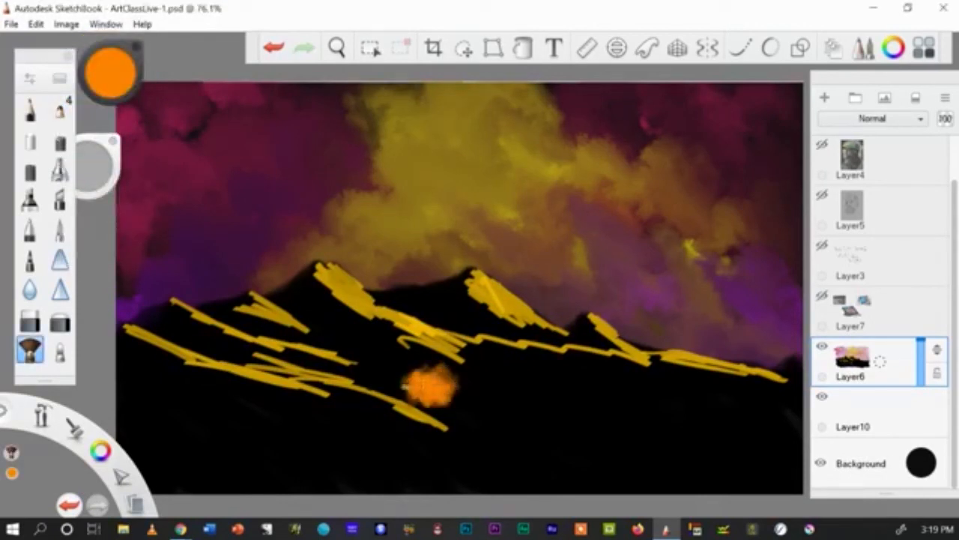
left_click(108, 72)
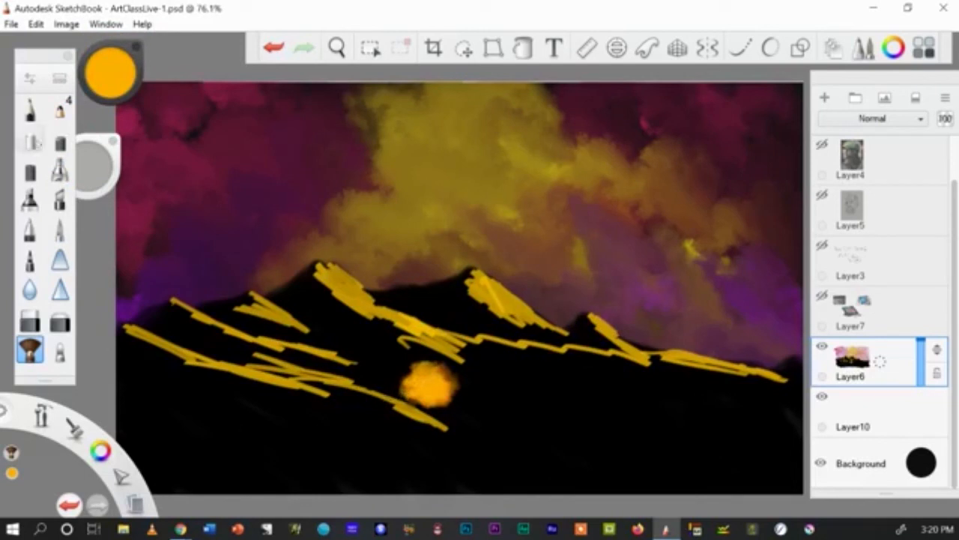
Step: Draw dark bare branches inside the glow with a fine black inking brush
left_click(30, 109)
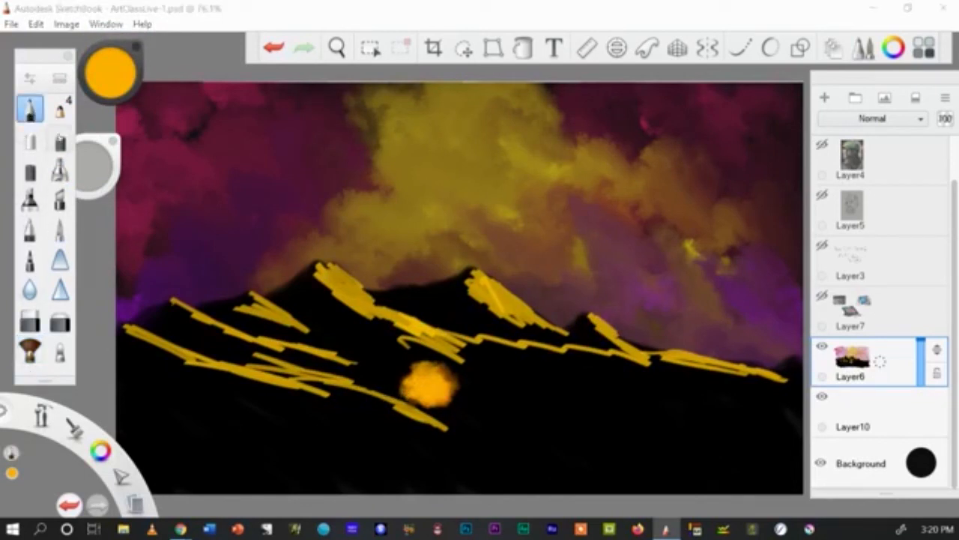
left_click(110, 71)
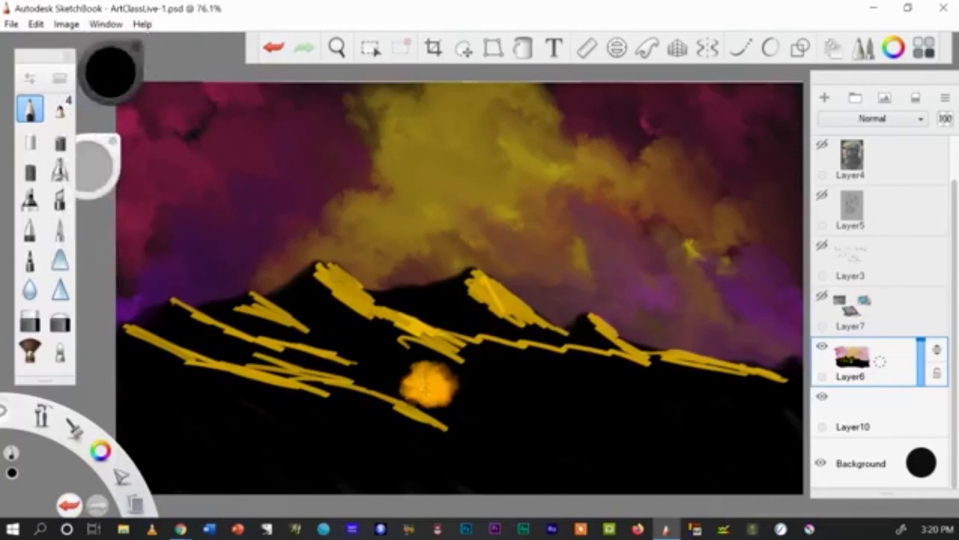
left_click(424, 375)
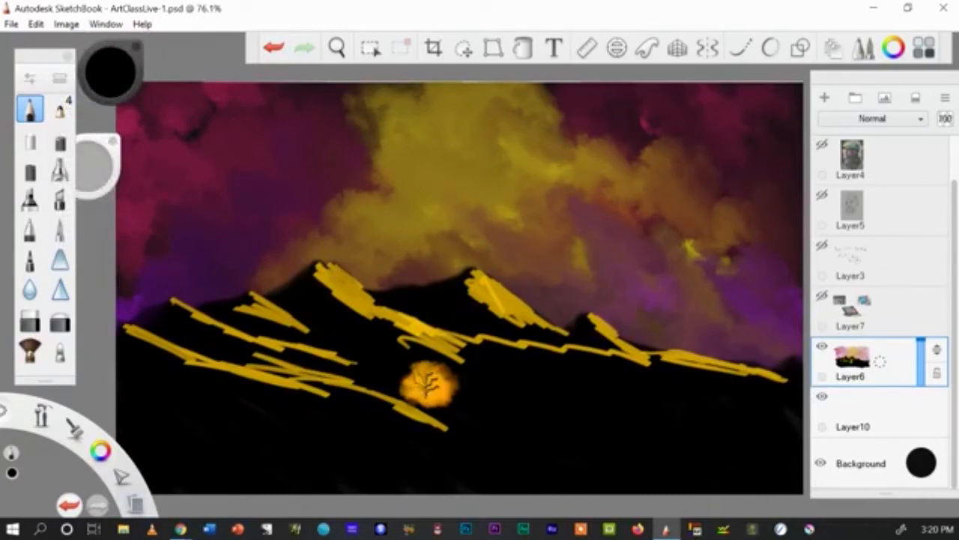
left_click_drag(419, 374, 427, 408)
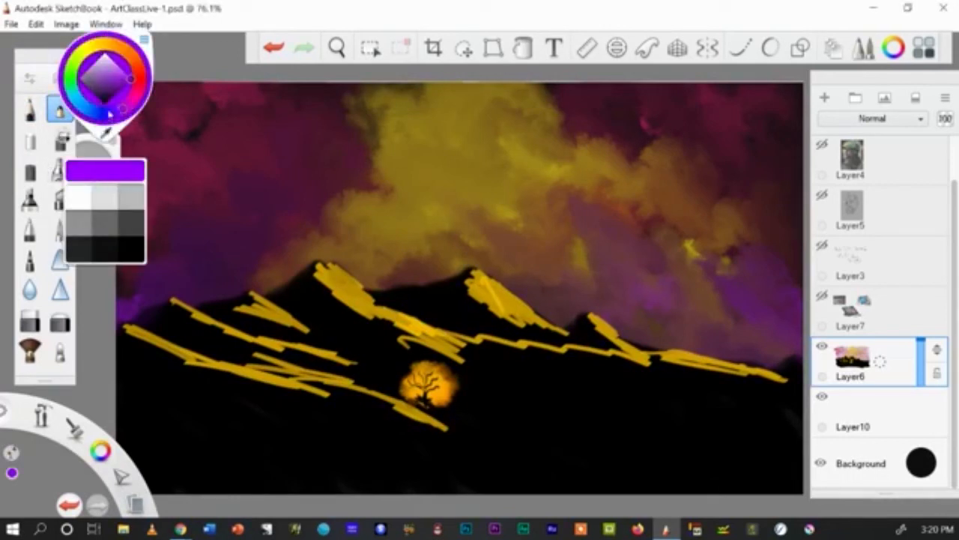
Step: Paint a purple robed figure with a tall staff on the right slope
left_click(116, 96)
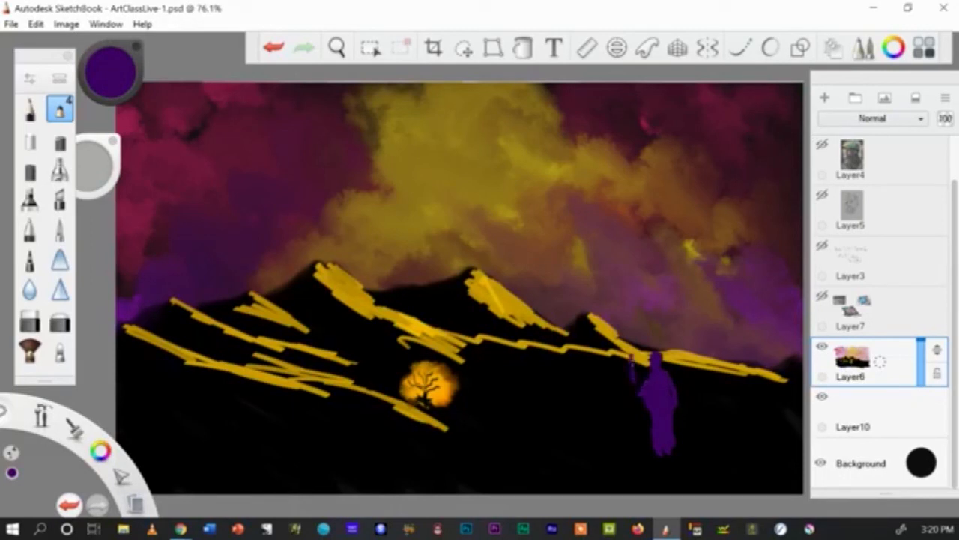
left_click_drag(633, 356, 641, 450)
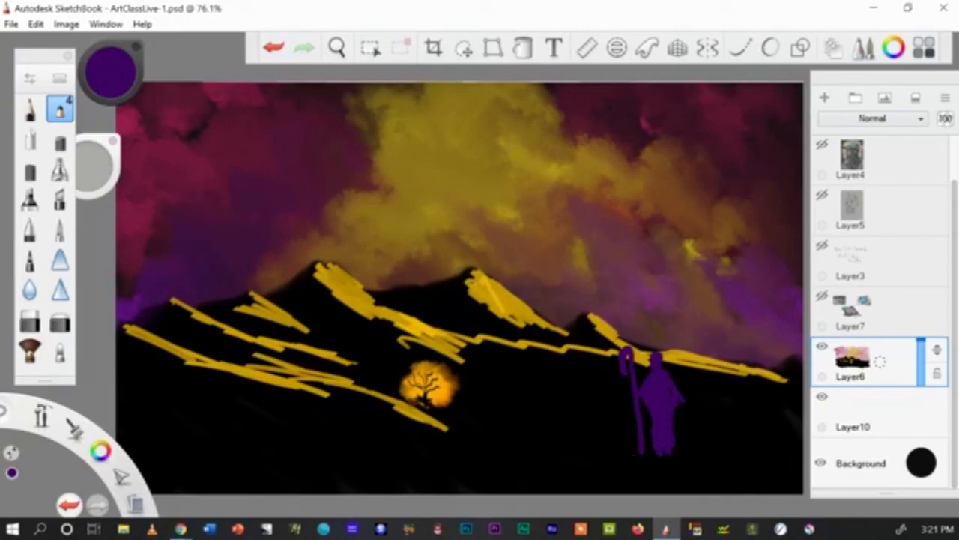
left_click(109, 71)
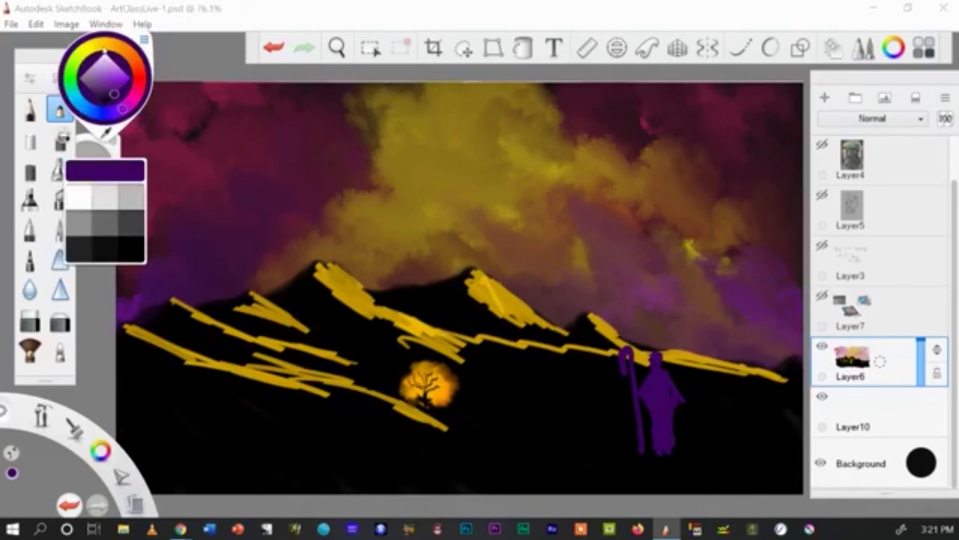